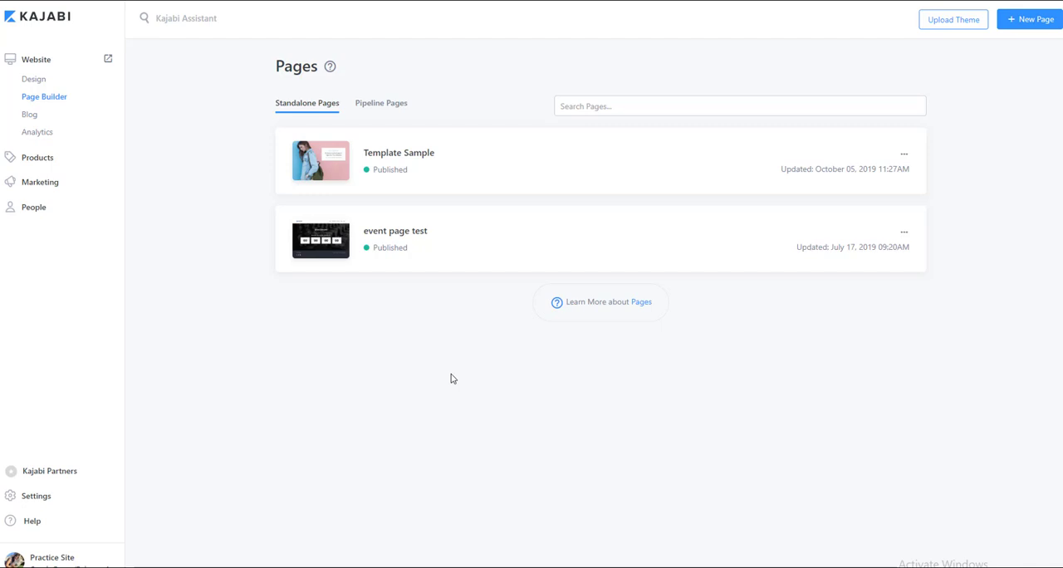
mouse_move(289, 442)
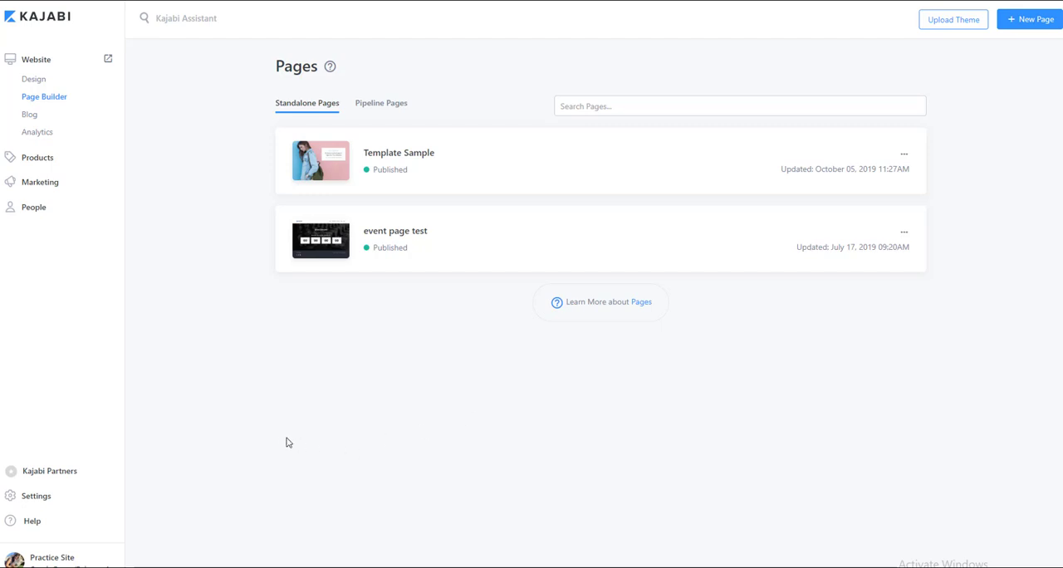
mouse_move(50, 96)
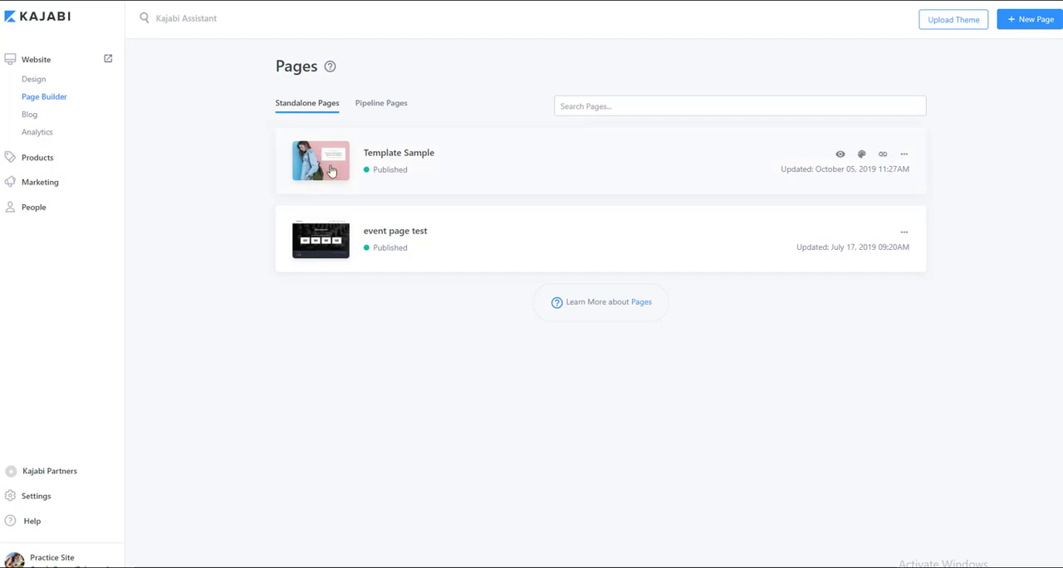
mouse_move(336, 292)
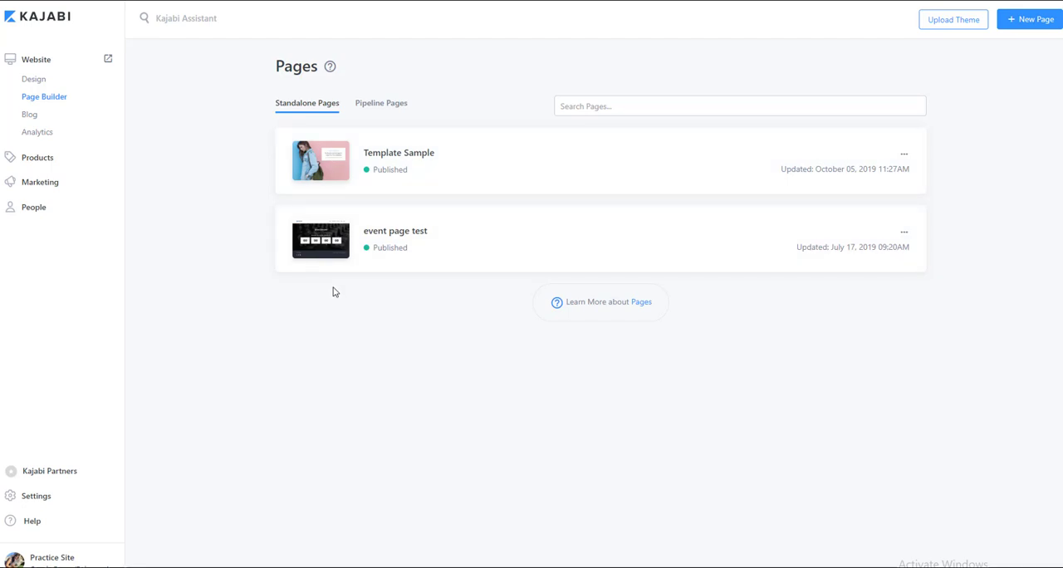
mouse_move(392, 159)
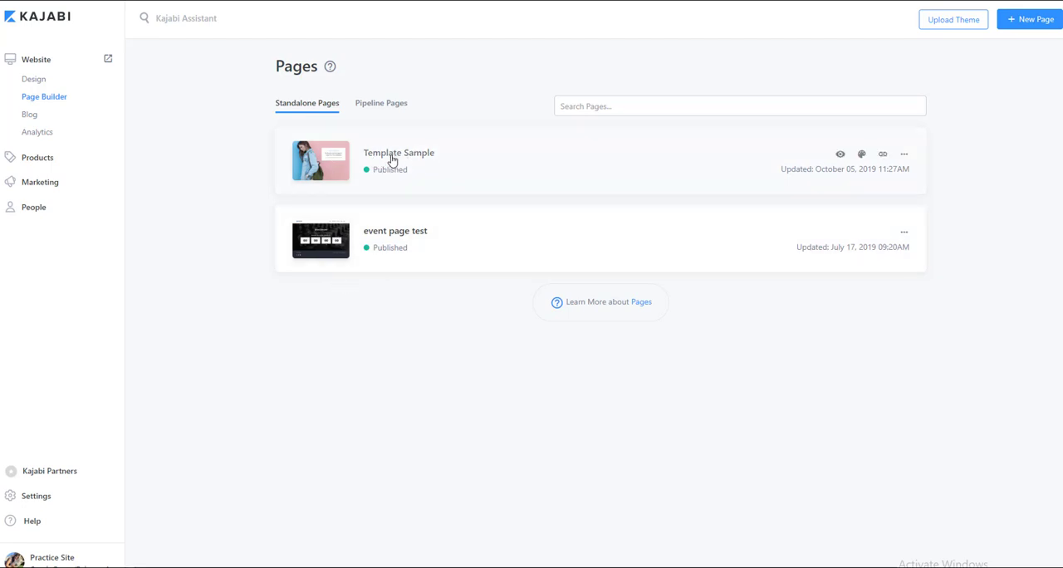
- Open Template Sample's details and review its Views, Opt-ins and Conversion Rate charts
left_click(399, 153)
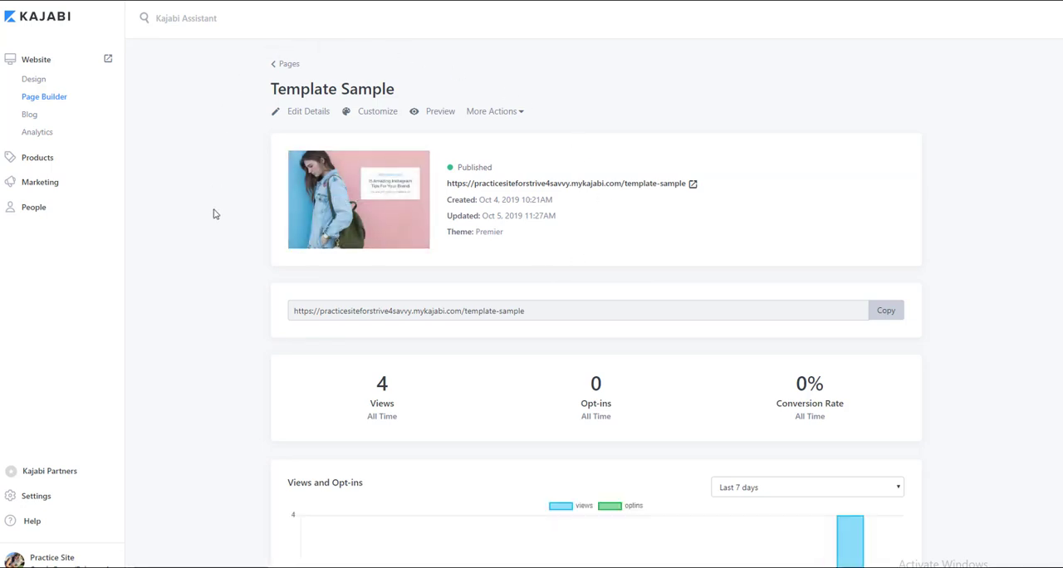
scroll("down", 3)
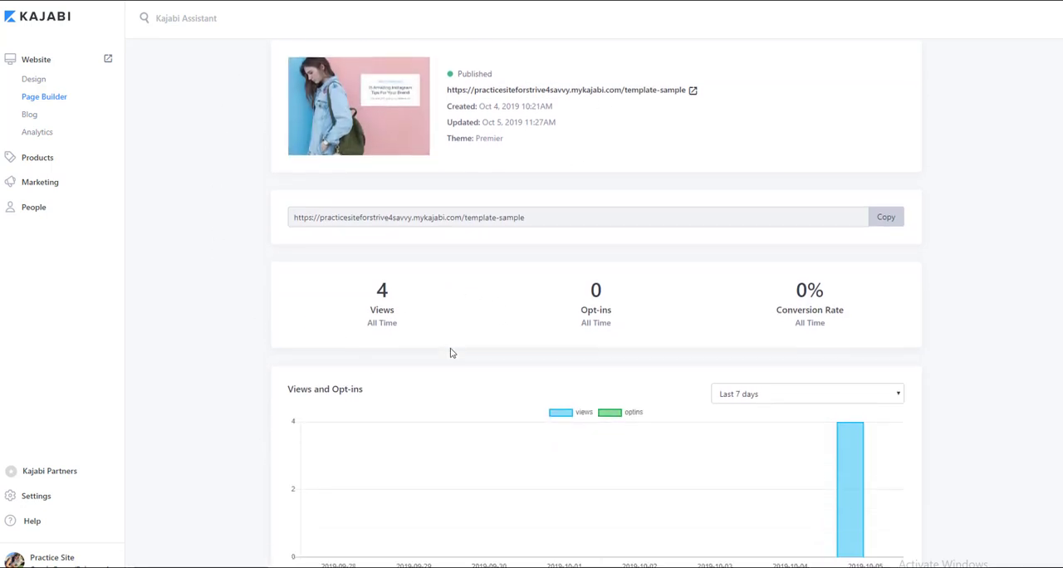
scroll("down", 3)
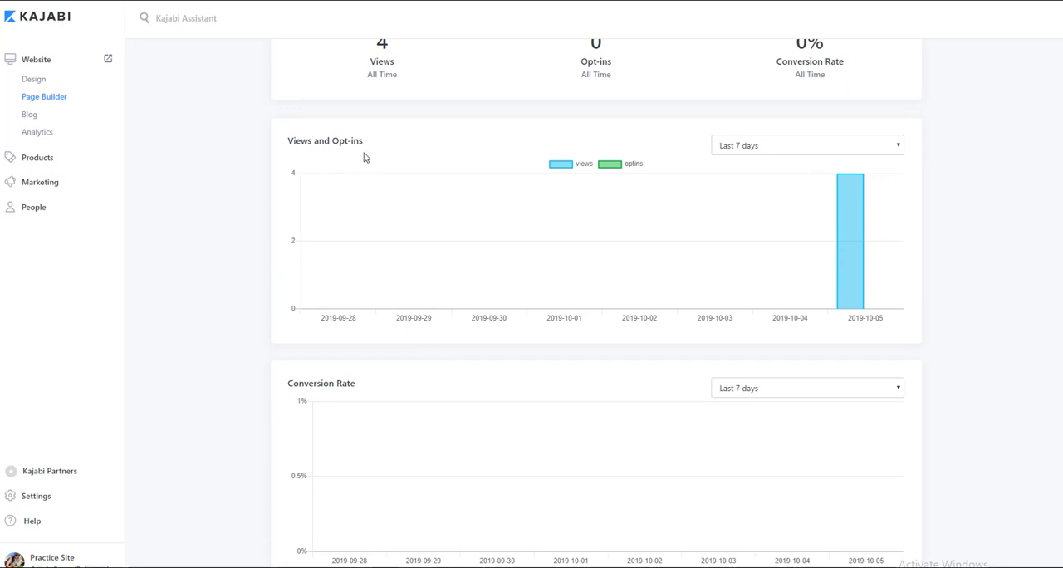
scroll("down", 3)
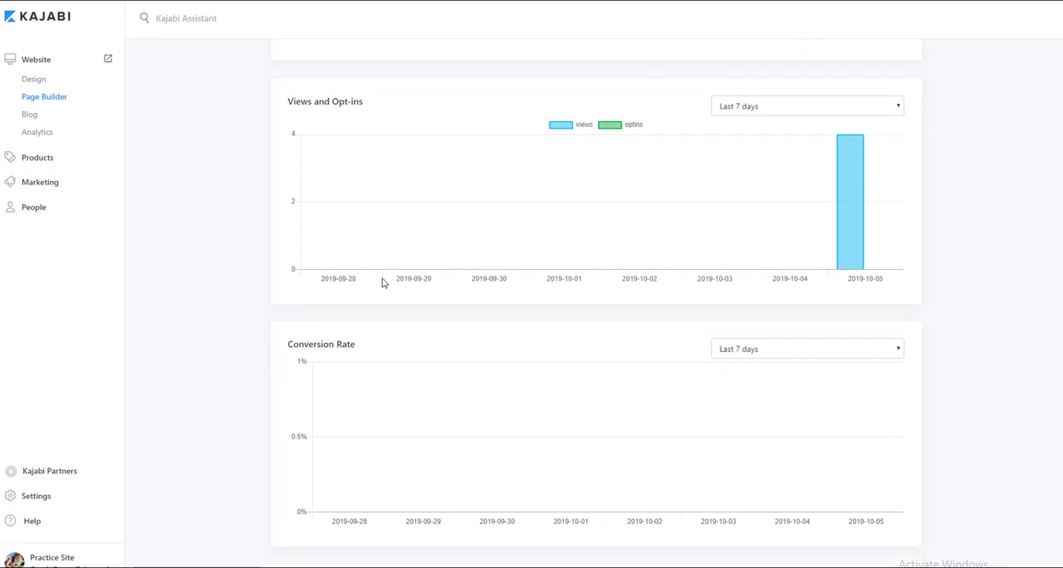
mouse_move(382, 117)
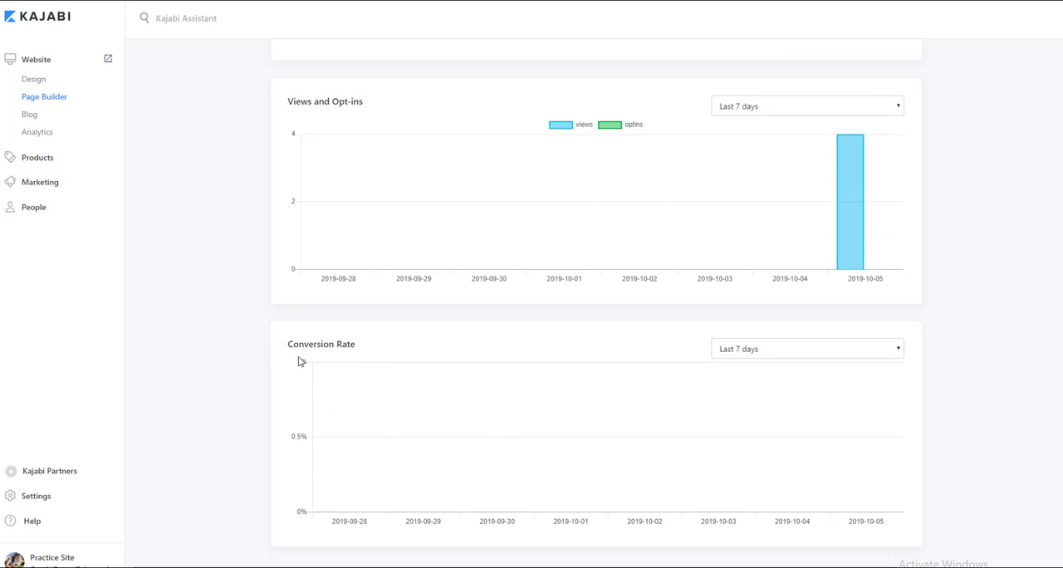
scroll("up", 3)
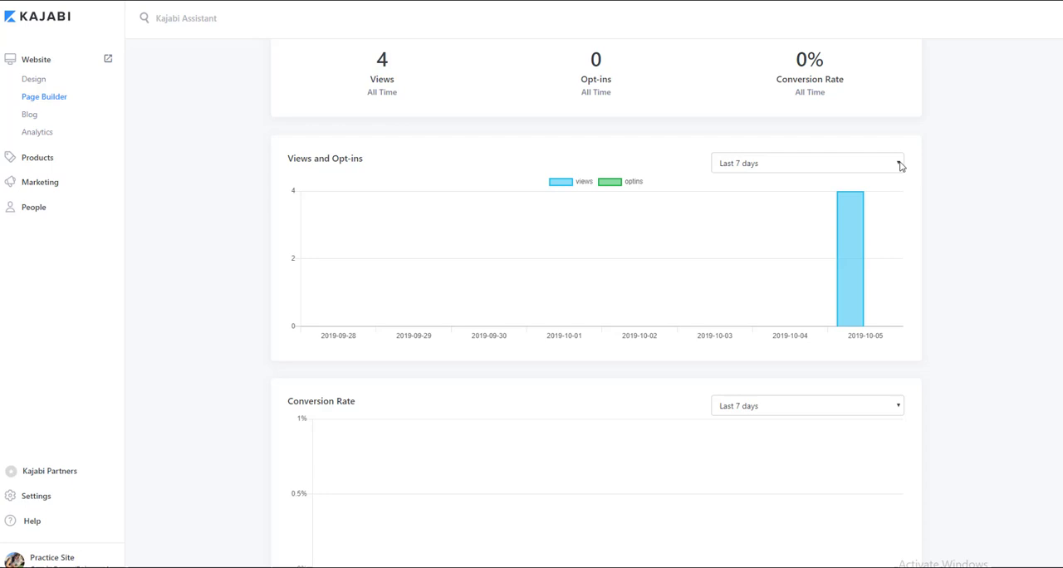
- Check the time ranges offered for the Views chart, keeping Last 7 days
left_click(807, 163)
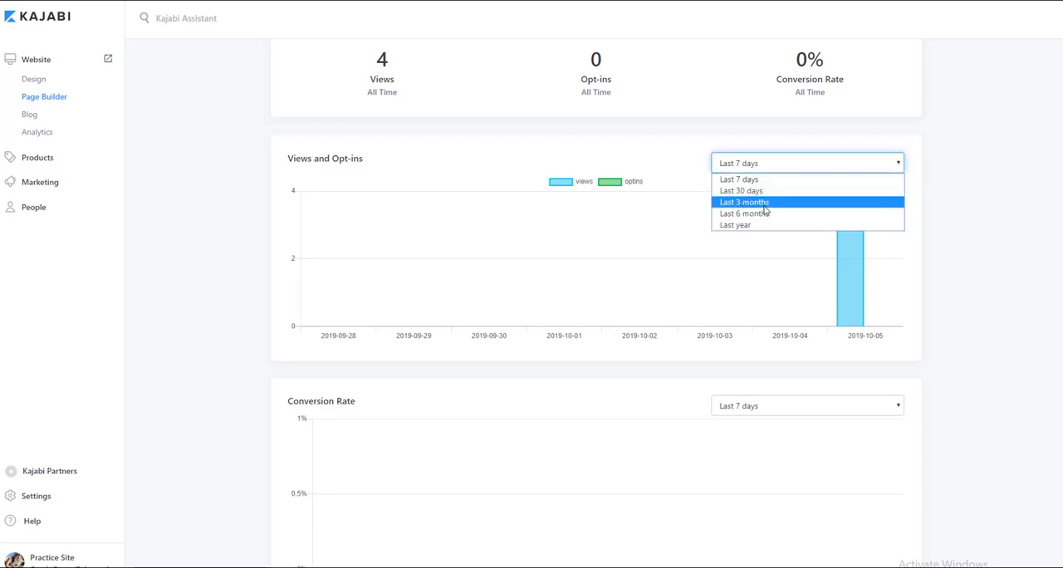
mouse_move(894, 181)
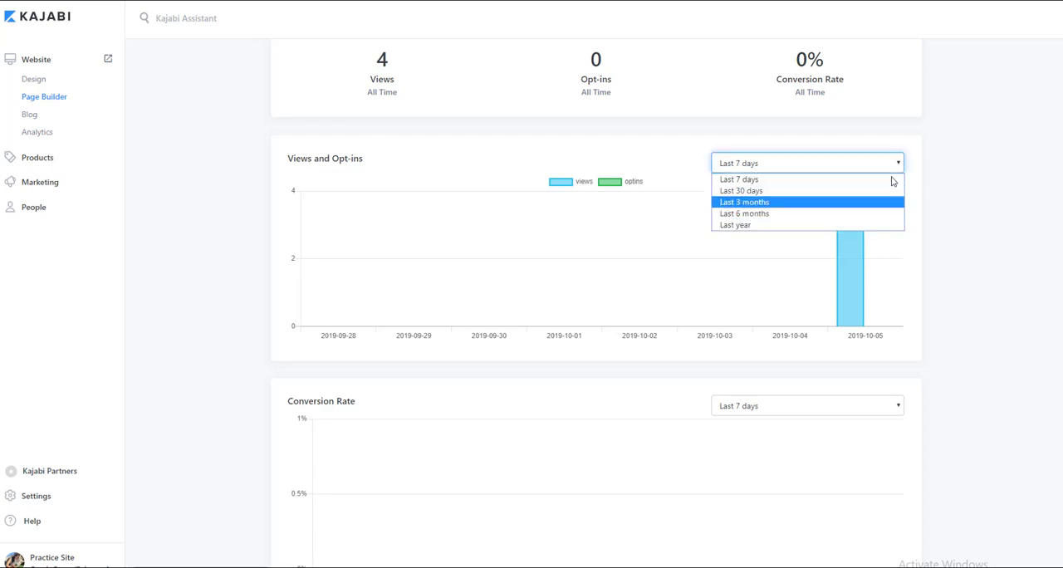
mouse_move(741, 180)
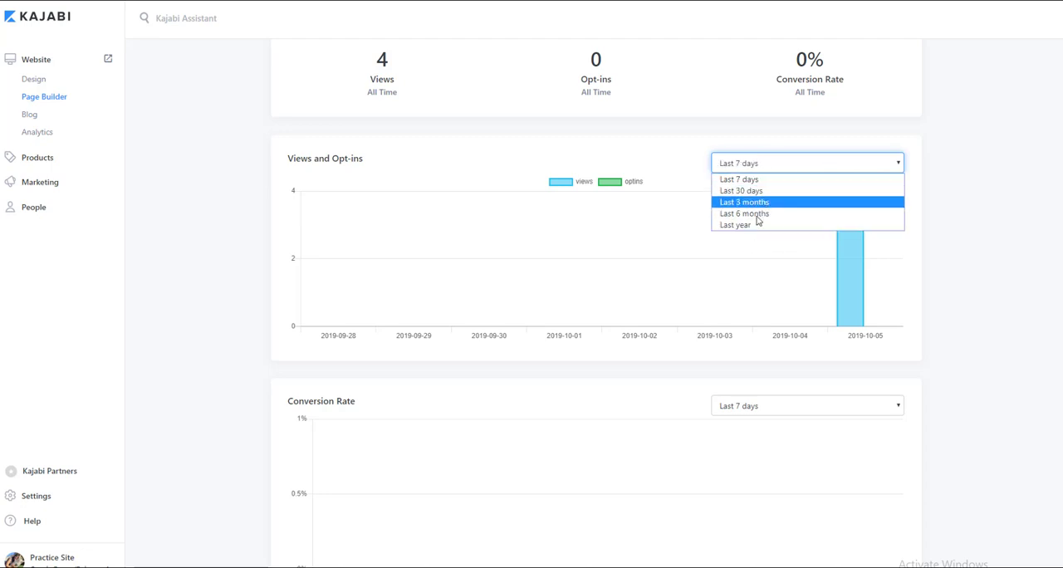
left_click(738, 179)
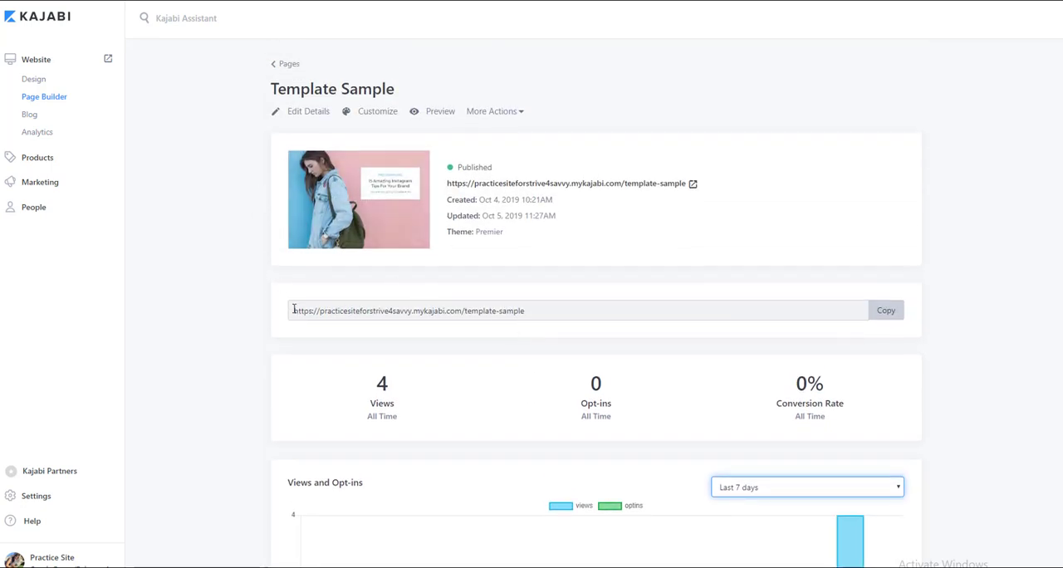
mouse_move(43, 99)
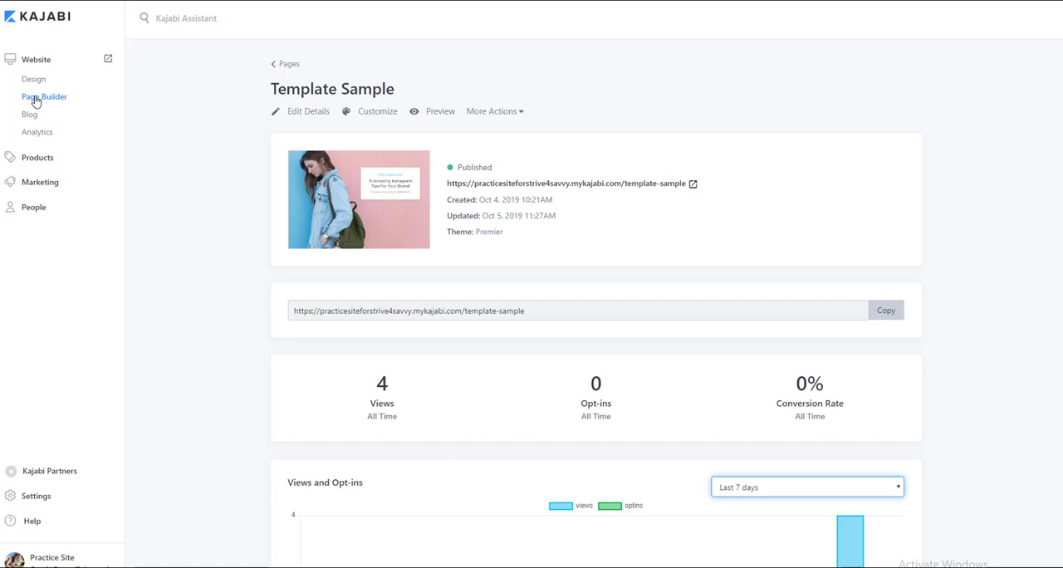
mouse_move(36, 133)
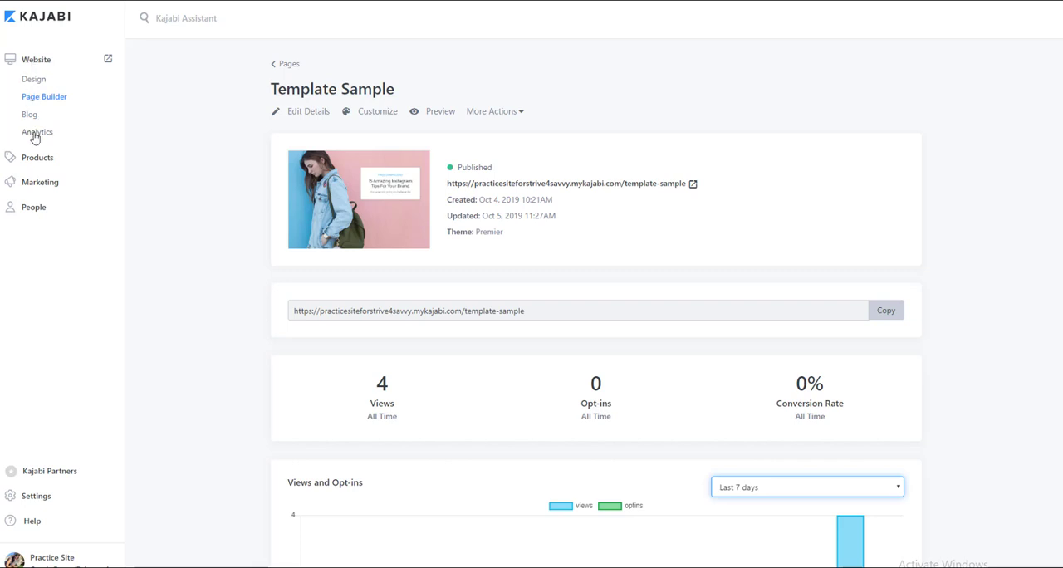
- Go to the site-wide Analytics overview under Website
left_click(37, 133)
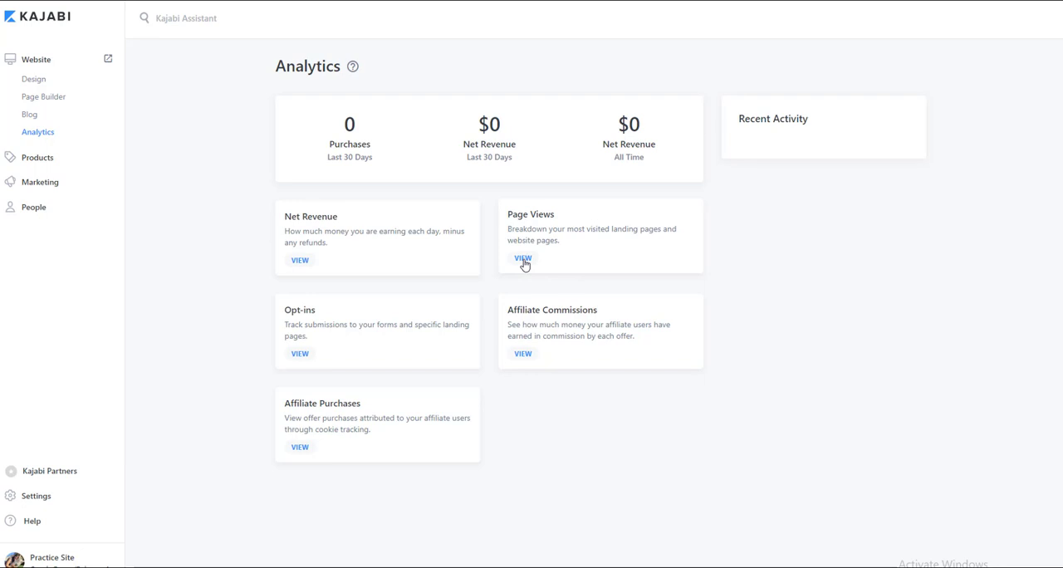
left_click(522, 259)
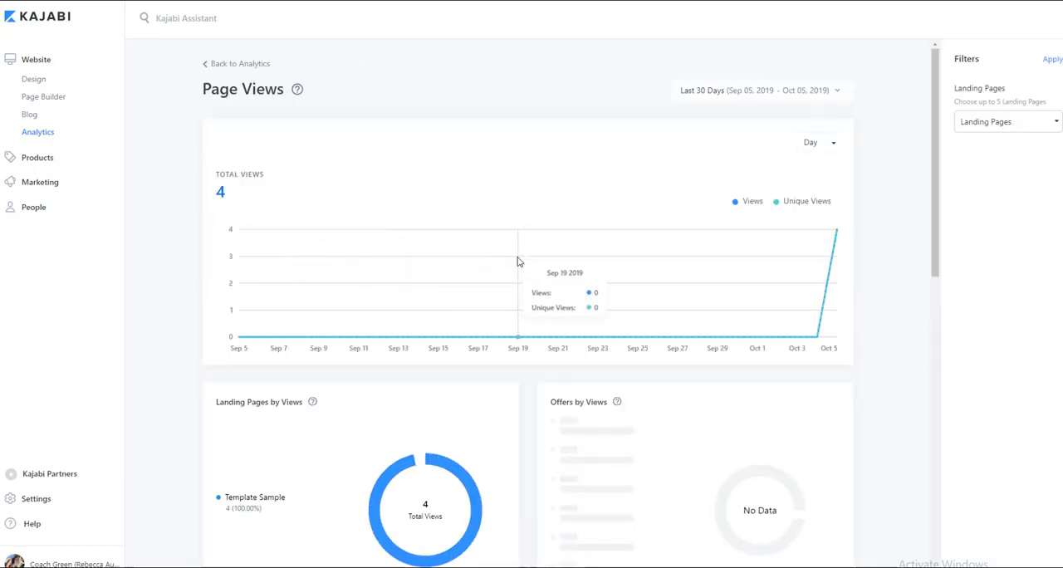
mouse_move(474, 246)
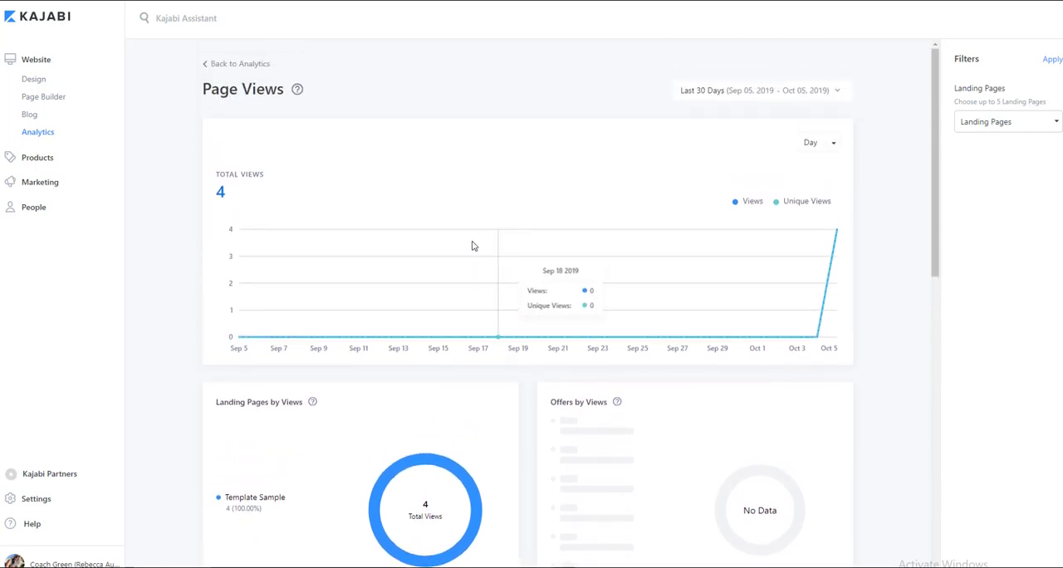
scroll("down", 3)
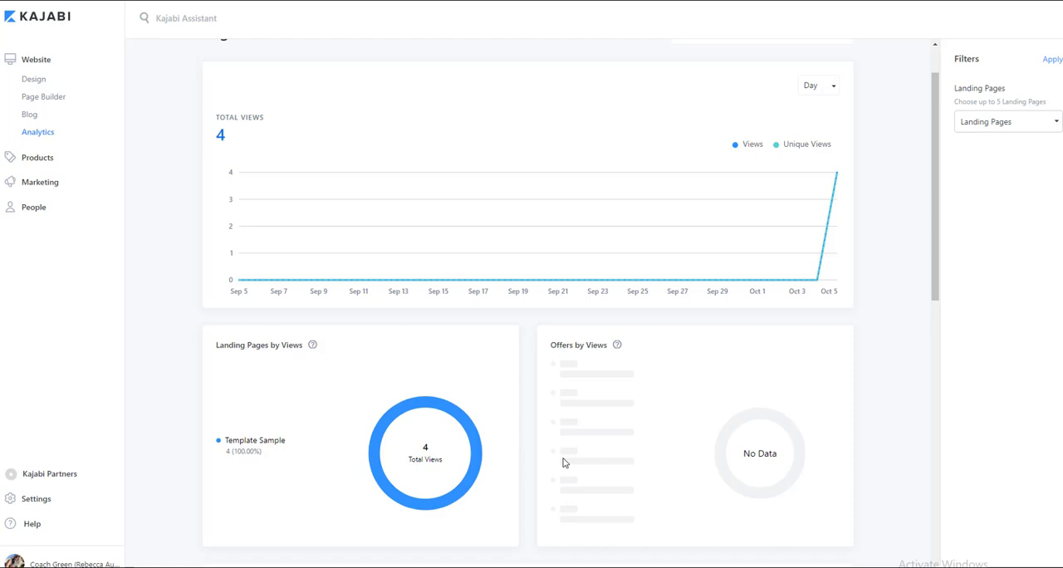
scroll("down", 3)
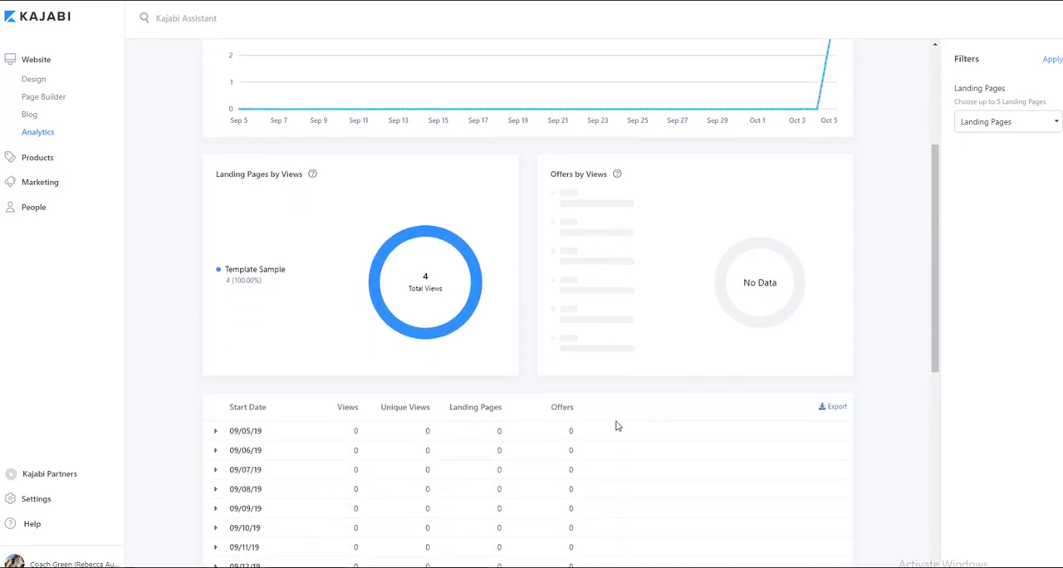
scroll("down", 3)
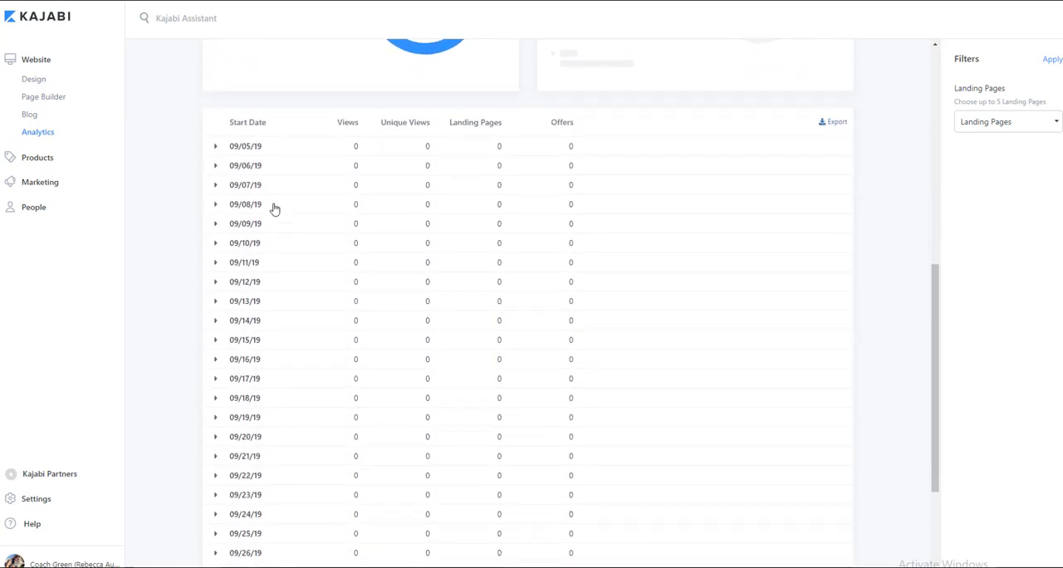
mouse_move(396, 132)
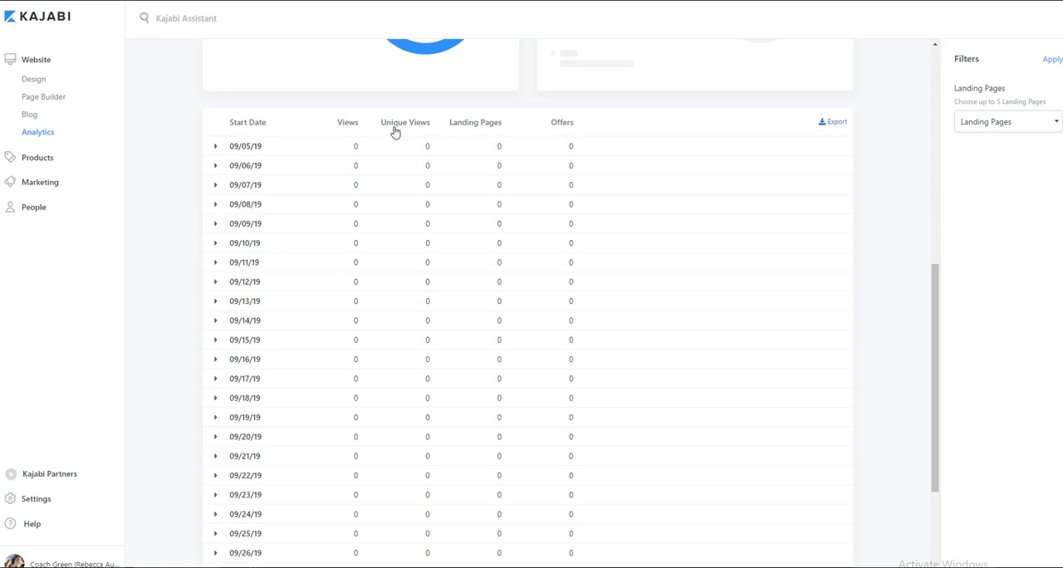
mouse_move(365, 134)
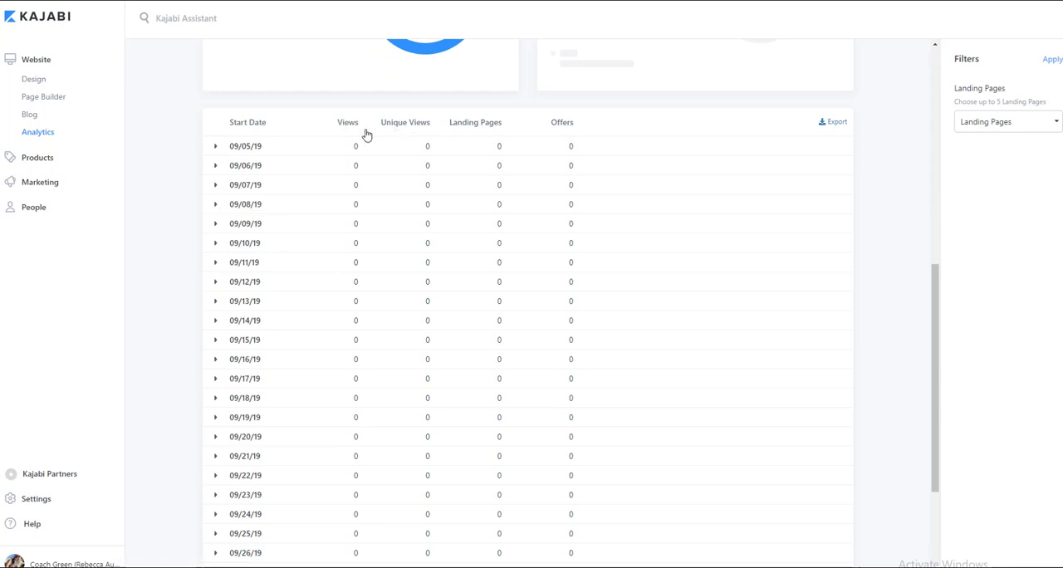
mouse_move(402, 133)
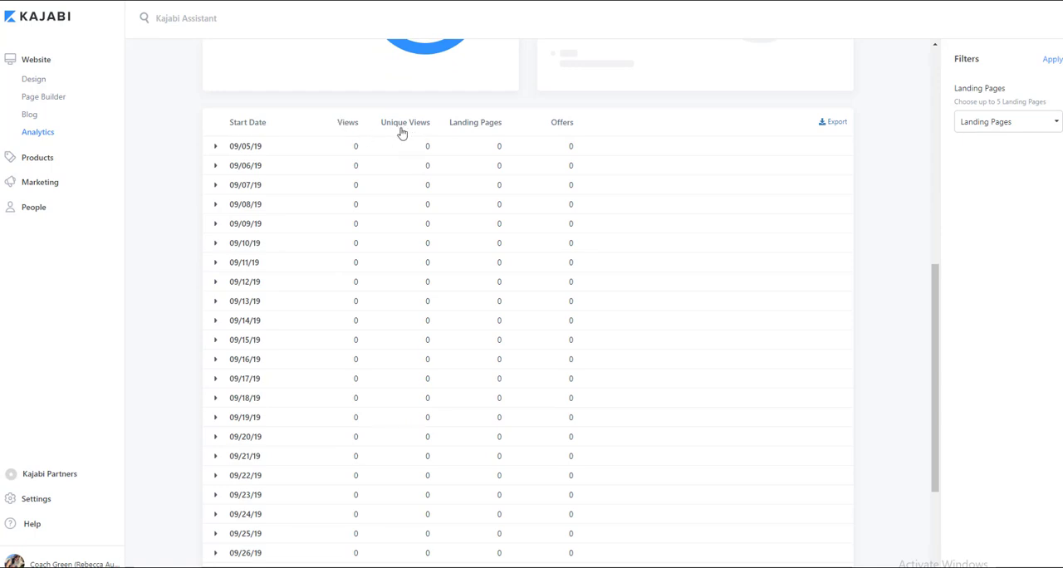
mouse_move(409, 133)
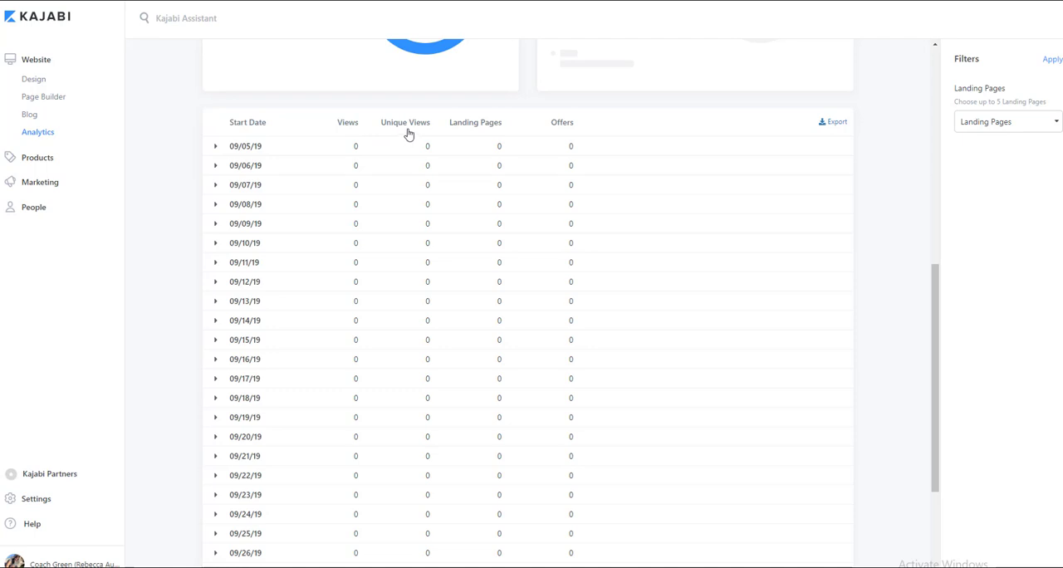
mouse_move(352, 138)
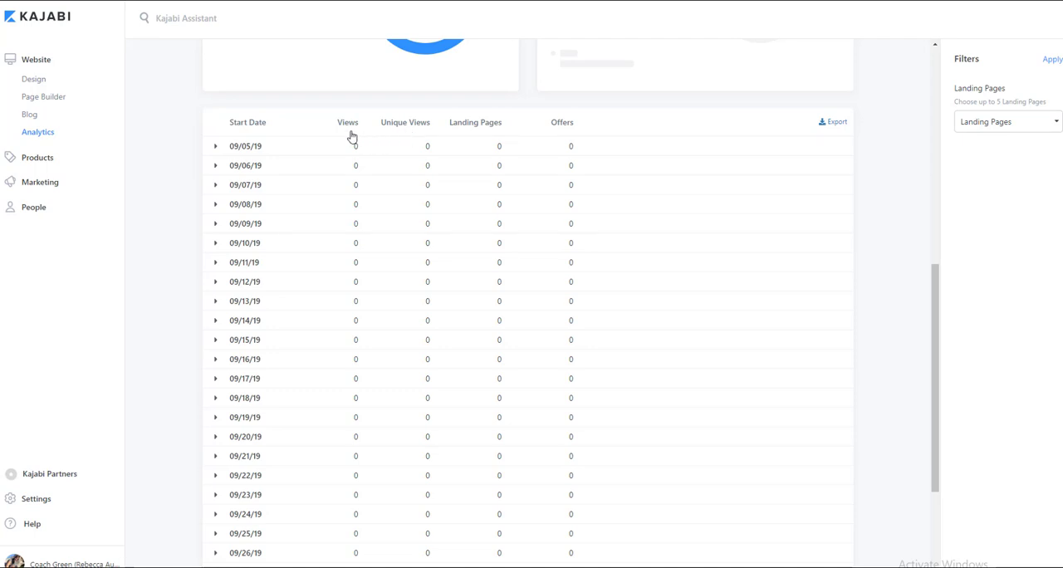
mouse_move(409, 135)
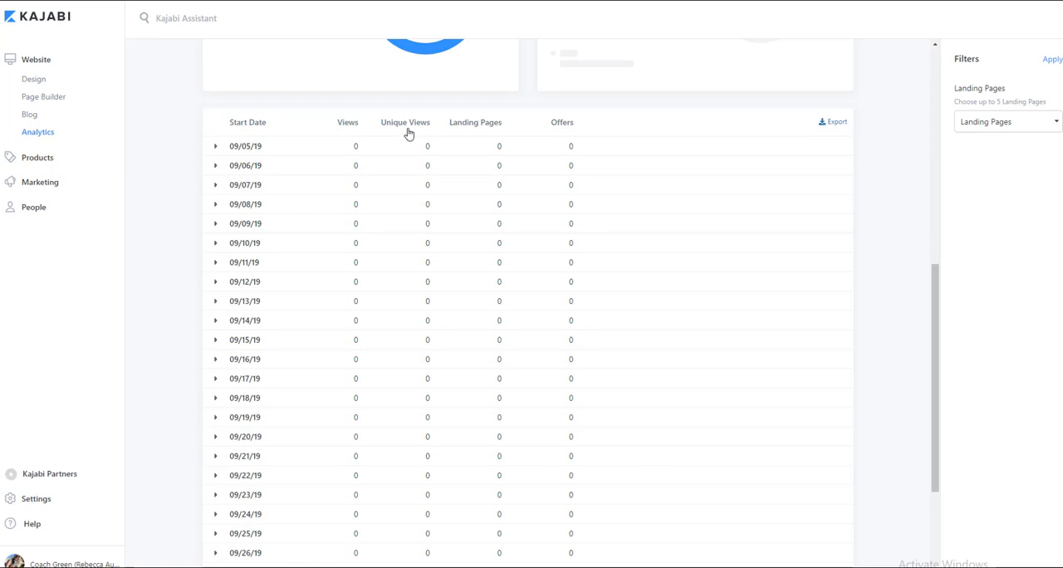
mouse_move(349, 129)
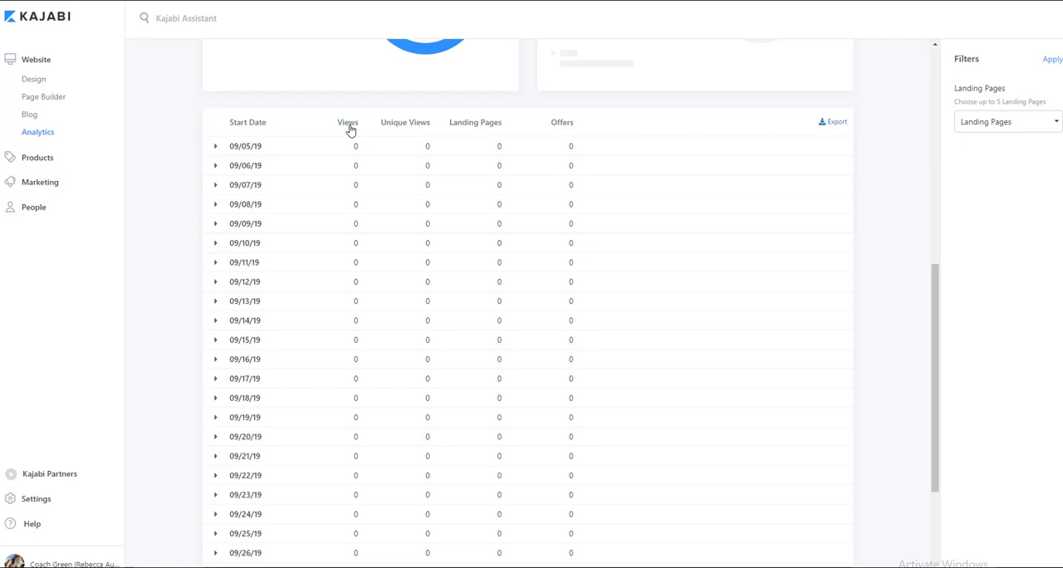
mouse_move(402, 135)
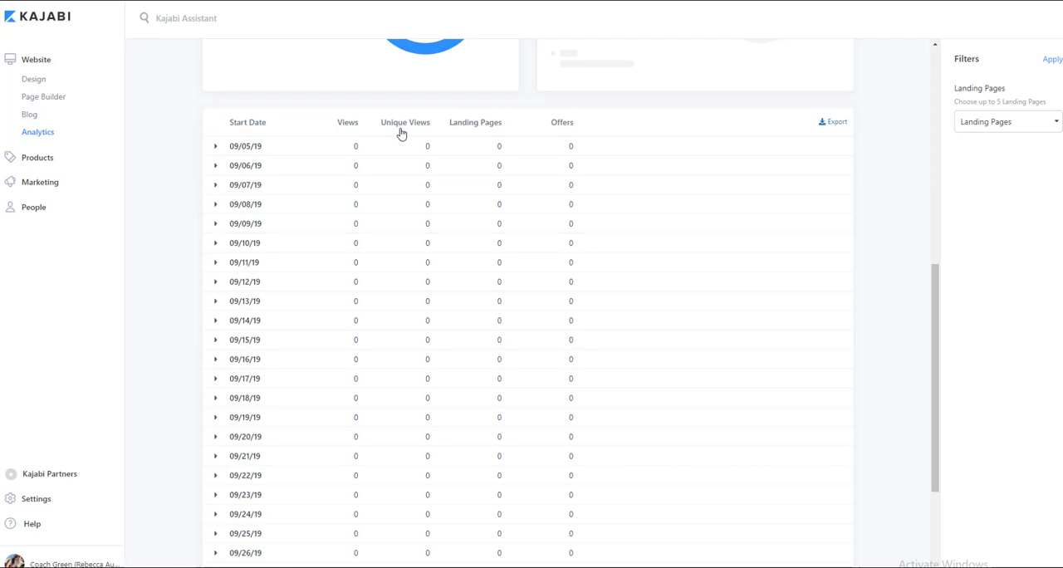
mouse_move(518, 213)
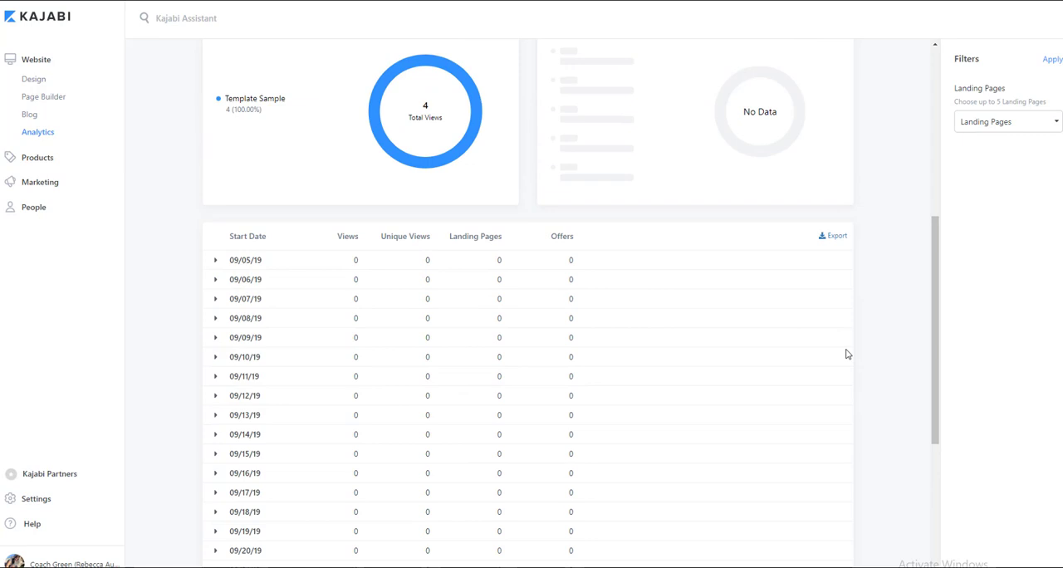
mouse_move(837, 239)
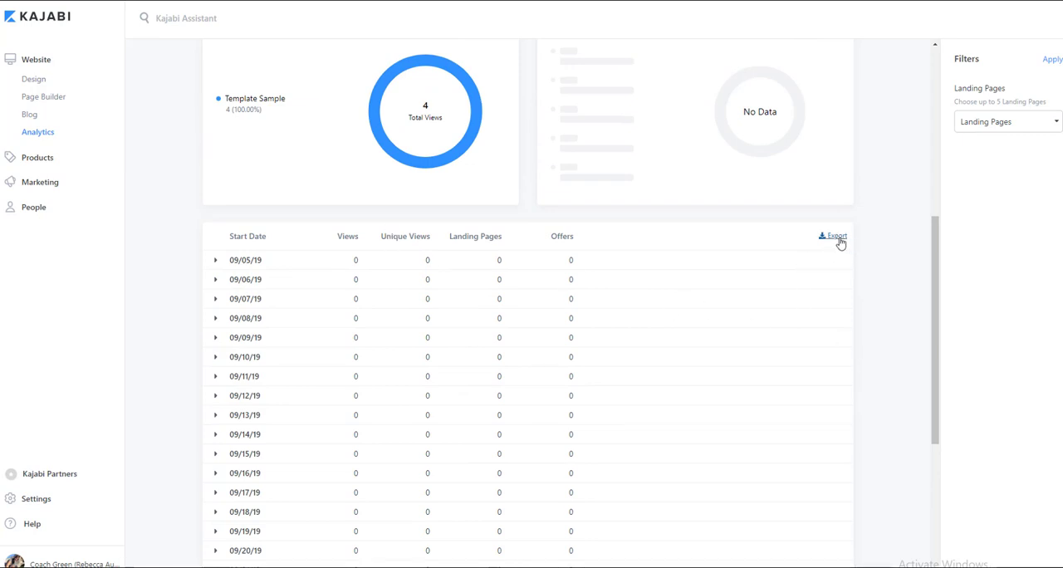
mouse_move(771, 273)
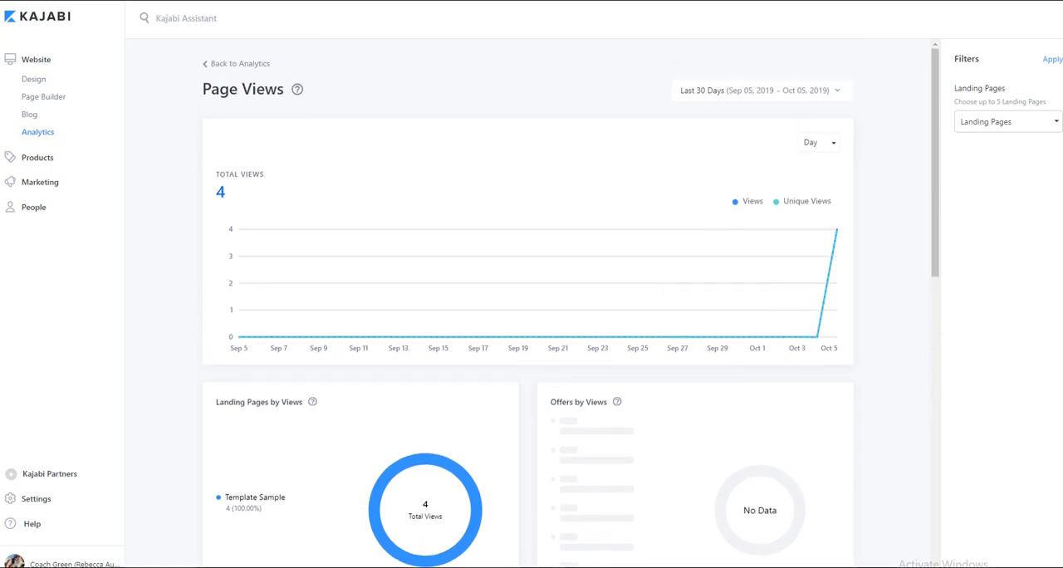
- Filter the Page Views report by the Template Sample landing page and review it
left_click(1005, 121)
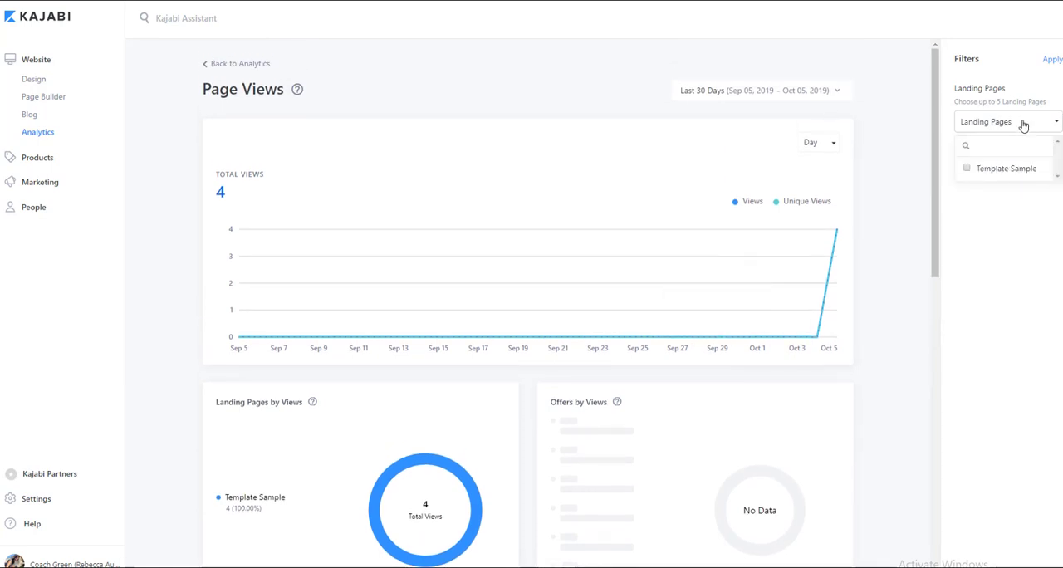
mouse_move(1004, 178)
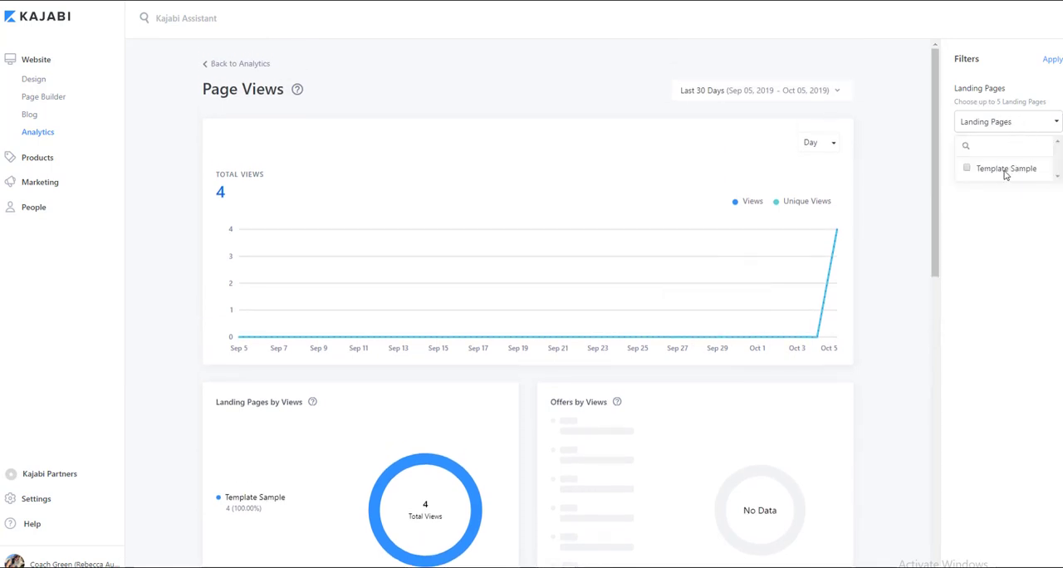
left_click(967, 167)
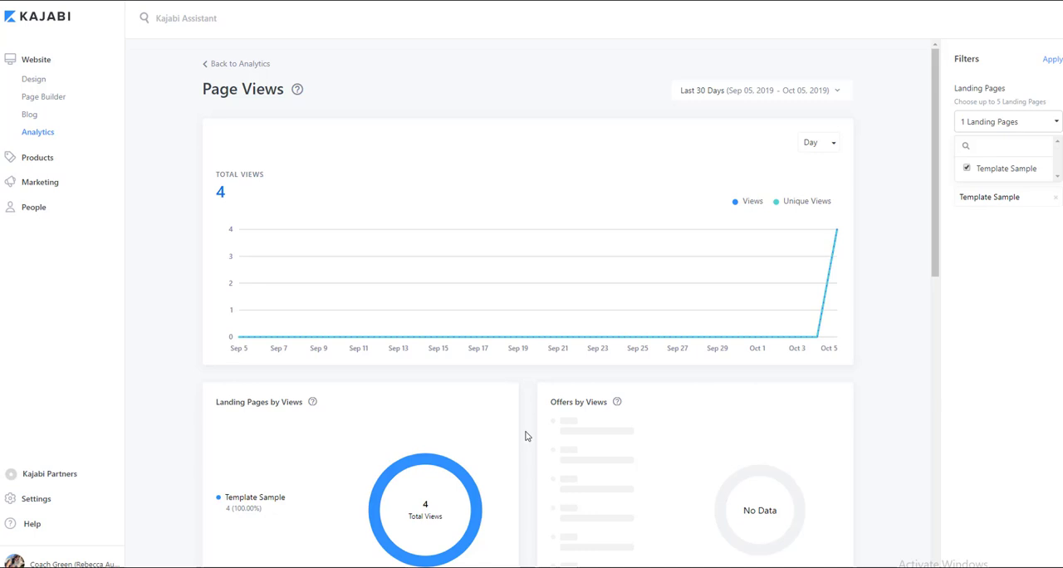
scroll("down", 3)
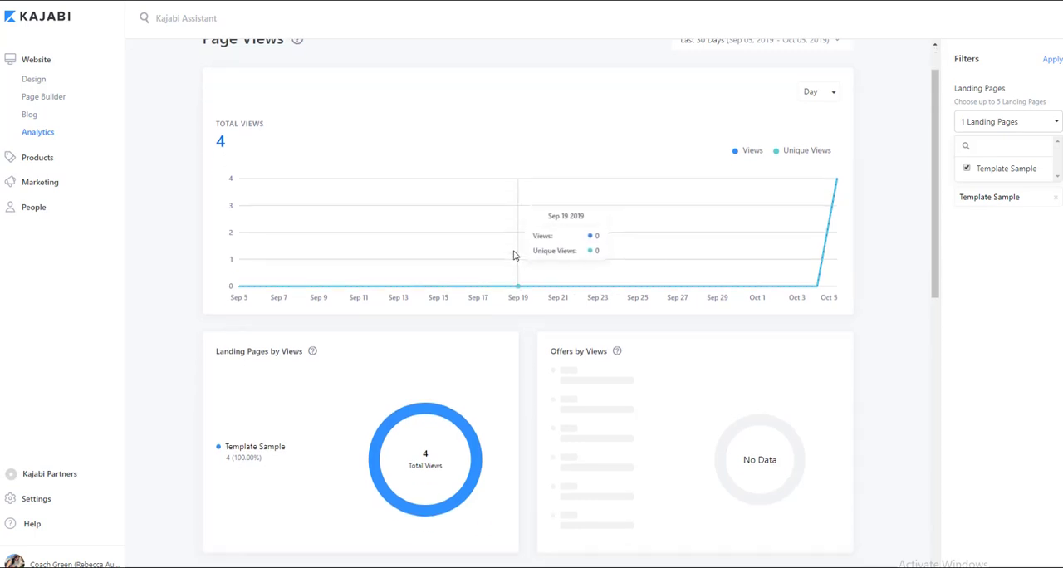
scroll("down", 3)
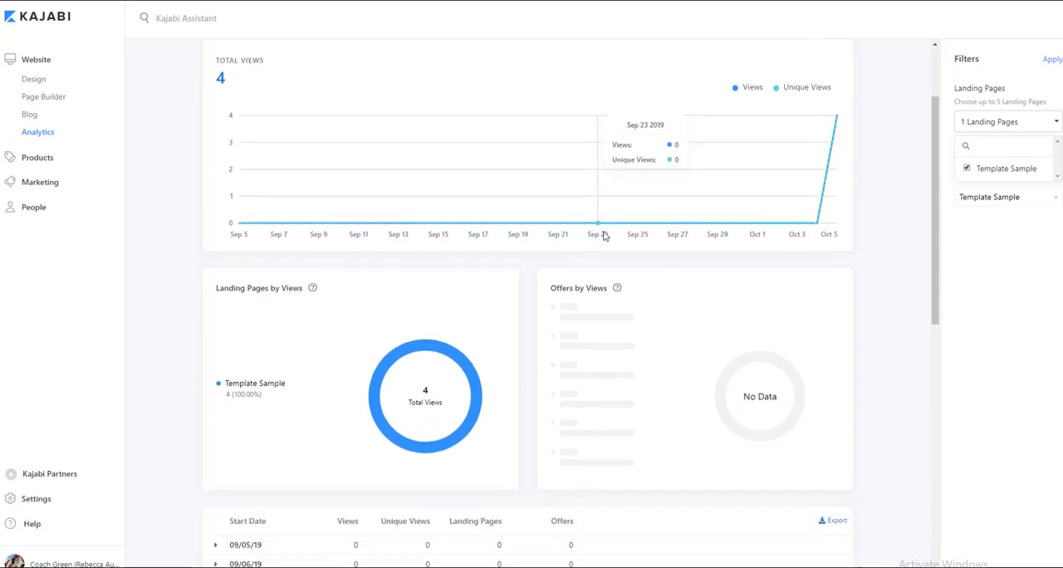
scroll("down", 3)
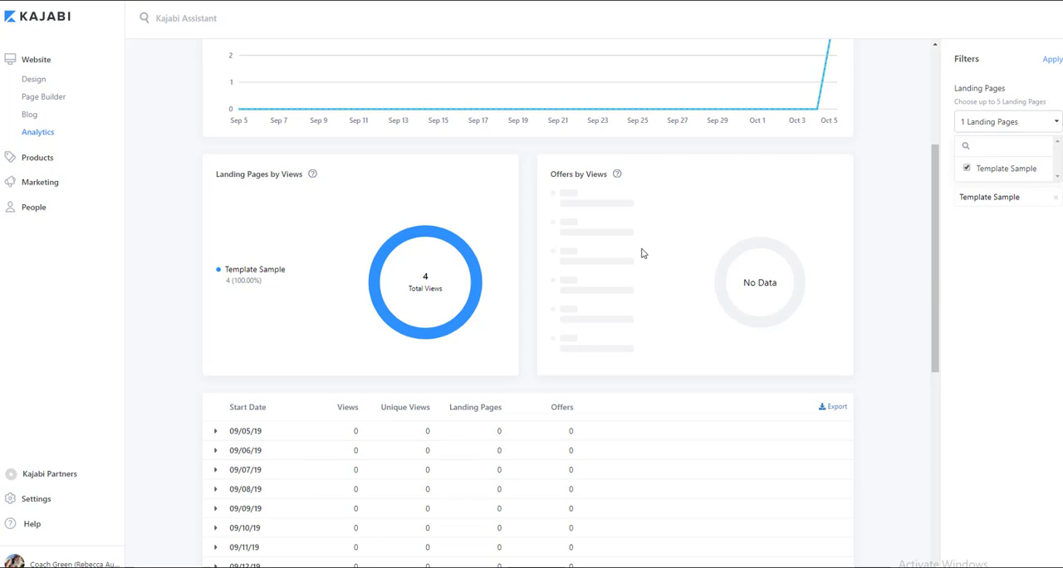
mouse_move(608, 303)
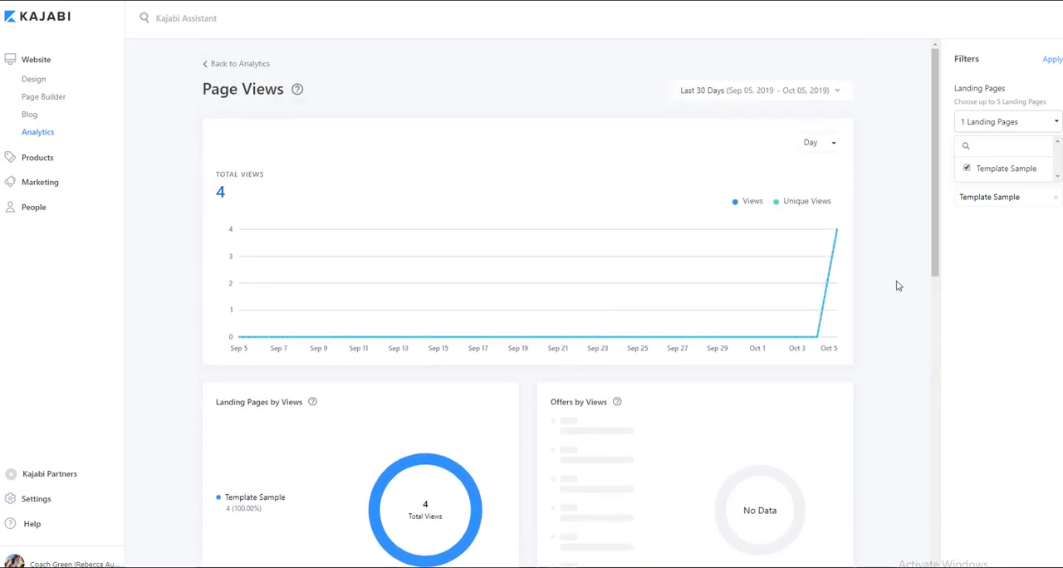
mouse_move(821, 316)
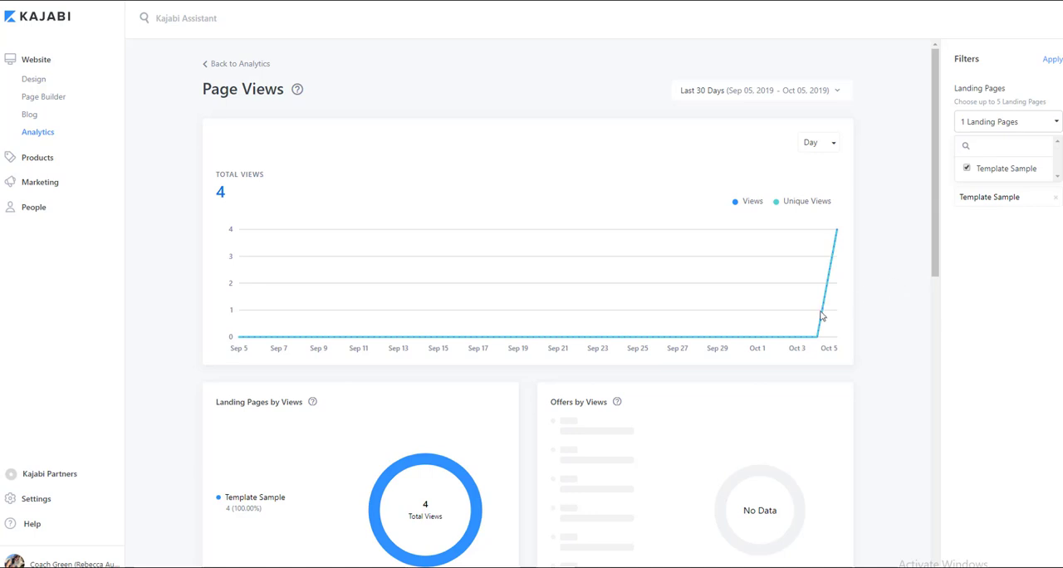
mouse_move(339, 130)
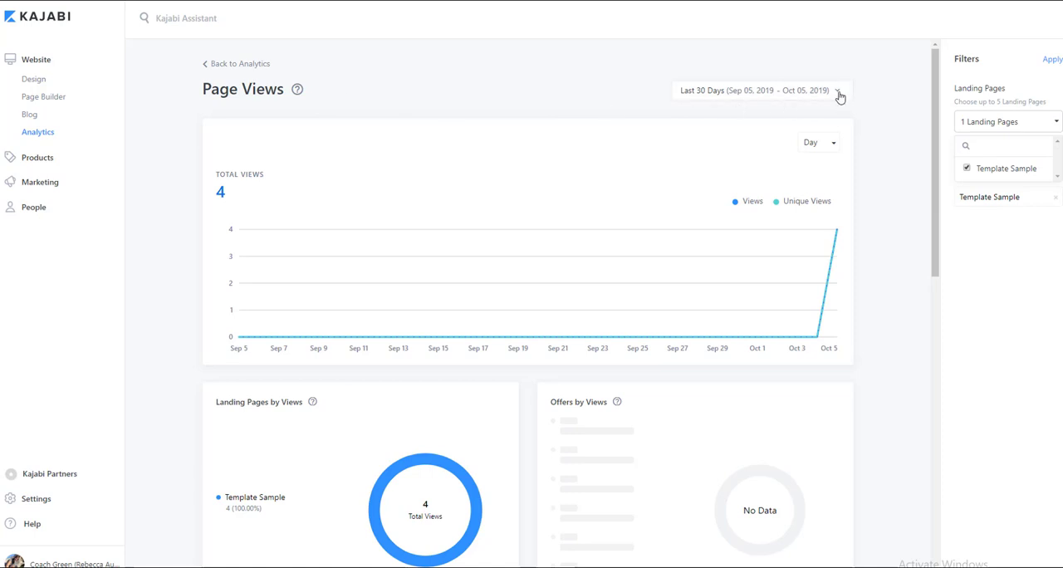
- Apply a custom date range of Sep 02 to Oct 31, 2019 to the report
left_click(841, 94)
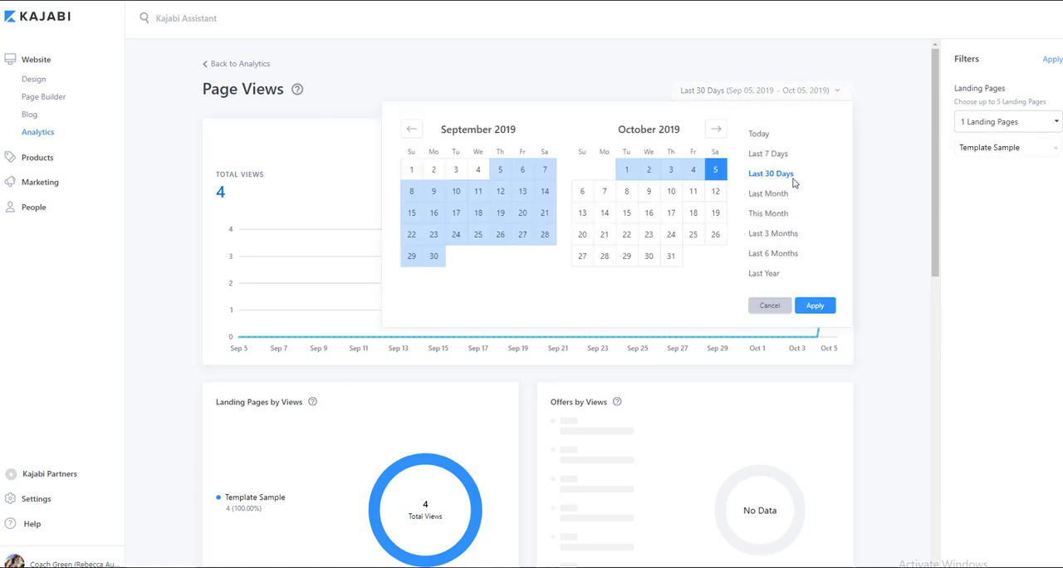
mouse_move(776, 203)
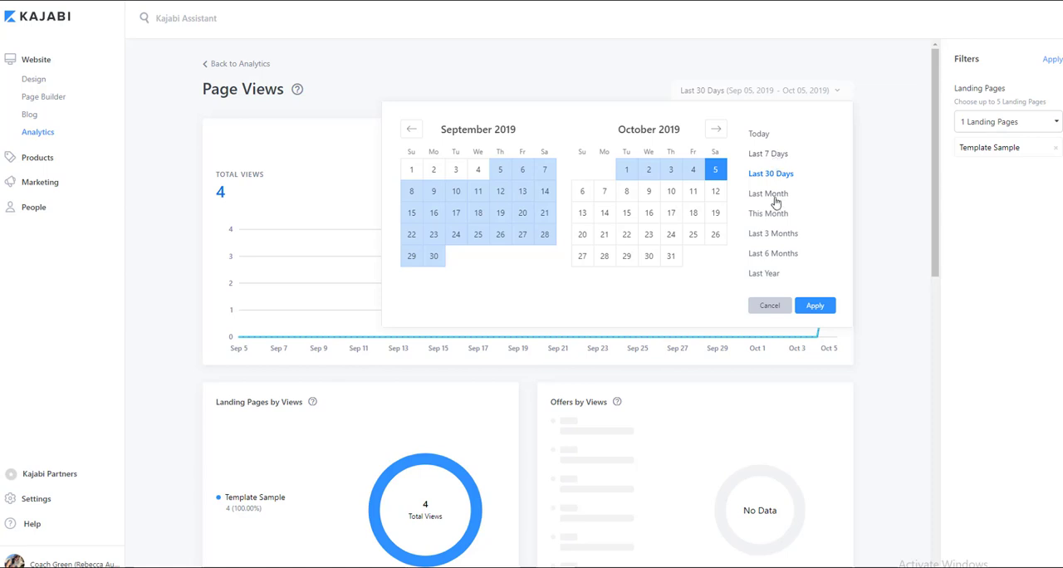
mouse_move(789, 253)
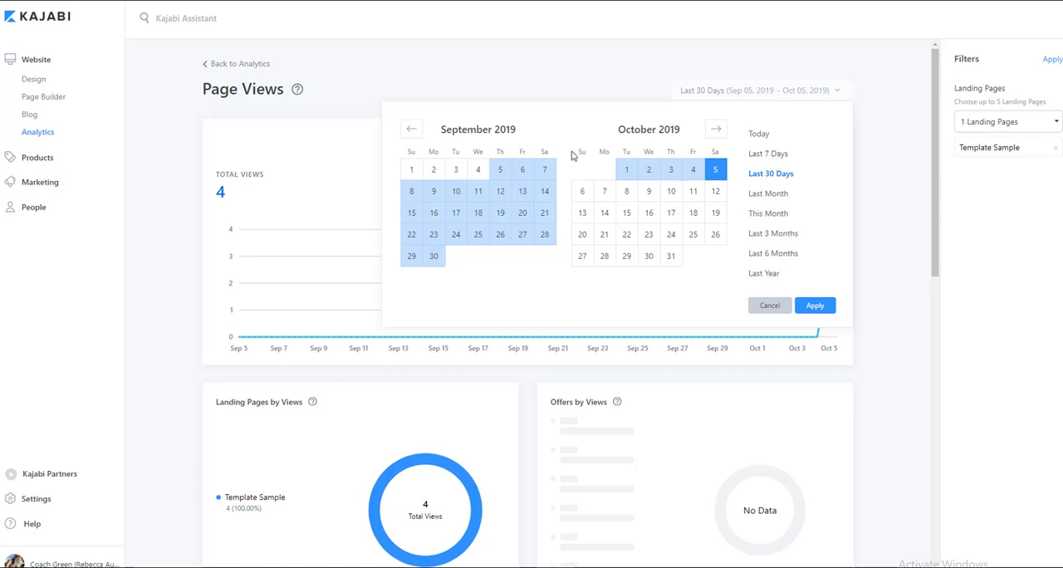
left_click(434, 170)
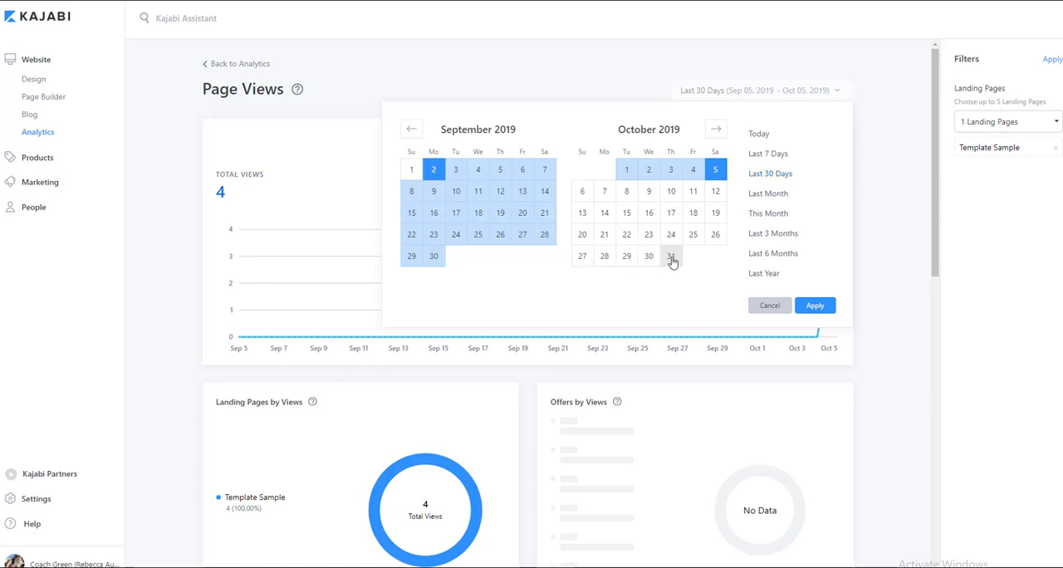
left_click(671, 256)
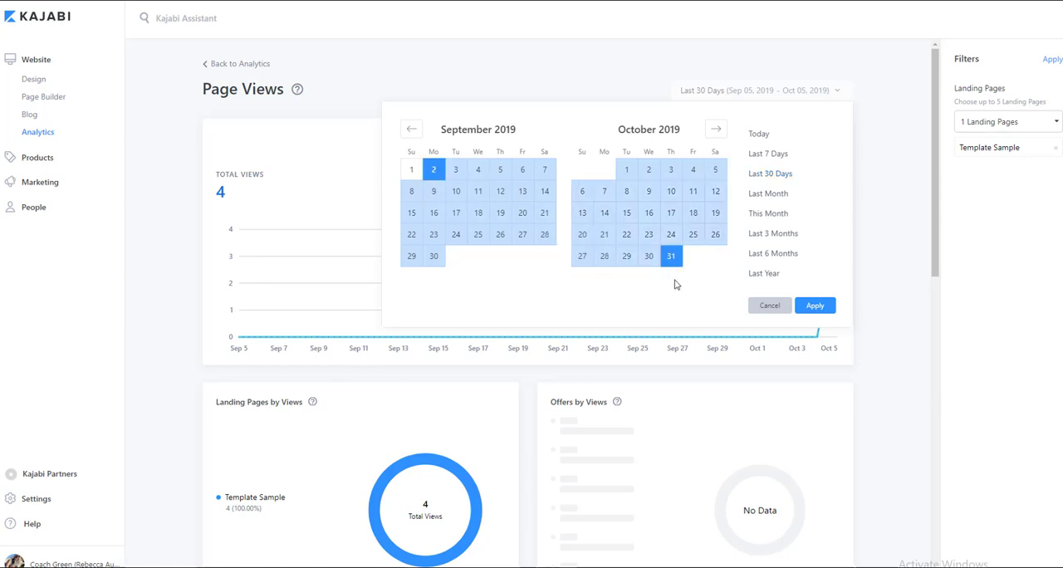
left_click(814, 306)
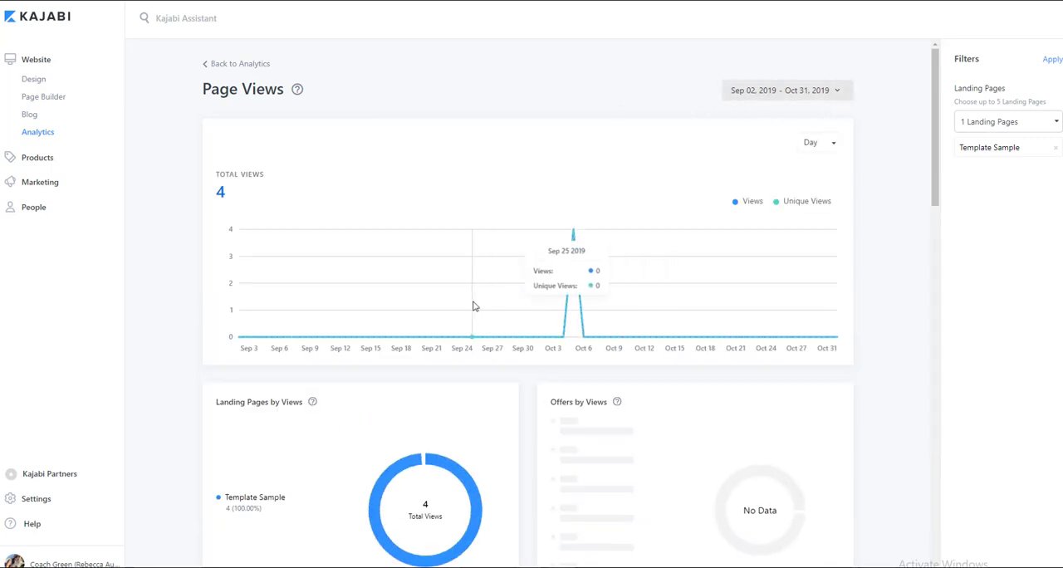
mouse_move(662, 354)
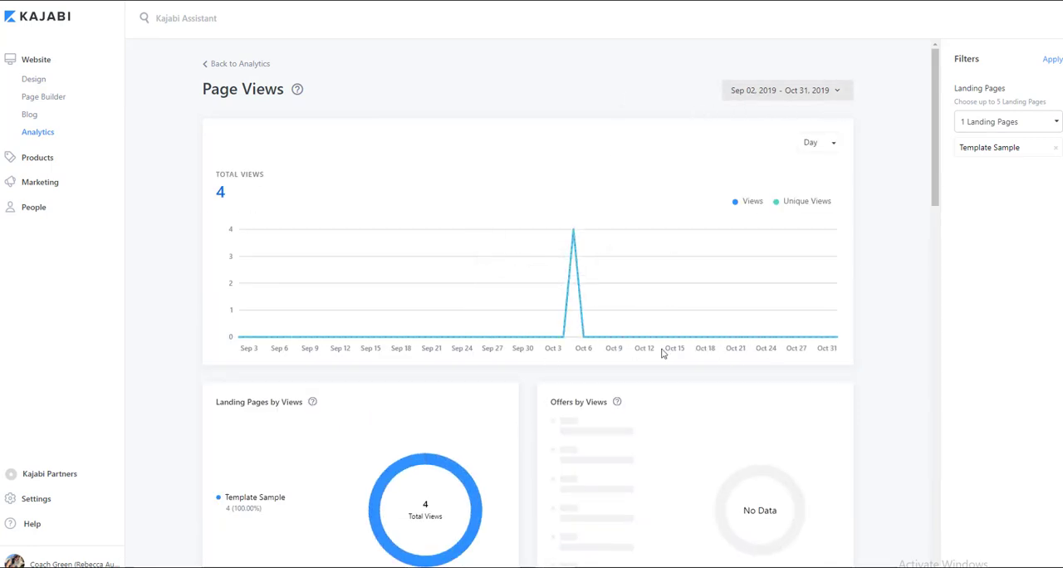
mouse_move(485, 244)
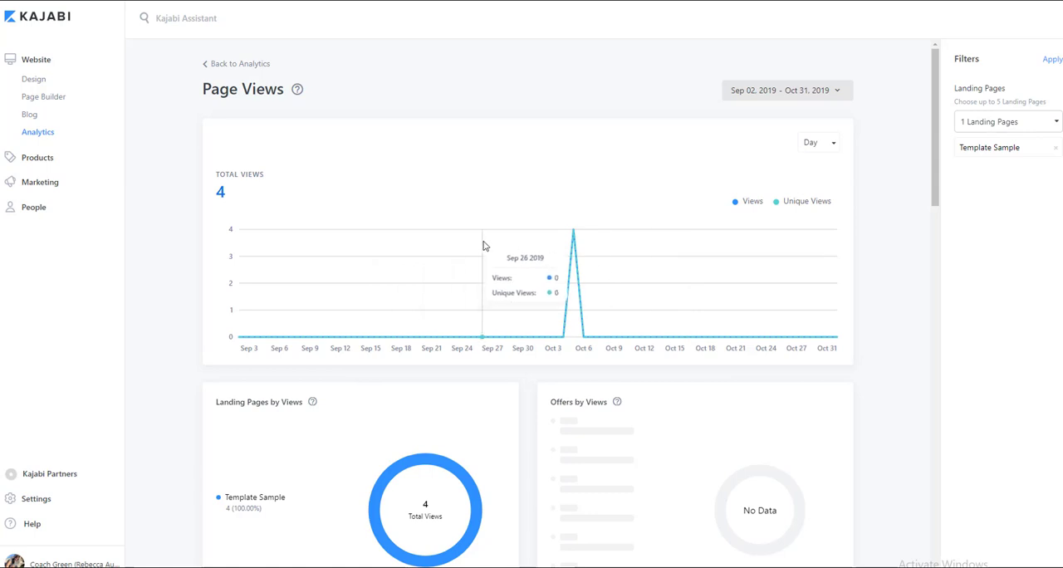
mouse_move(452, 245)
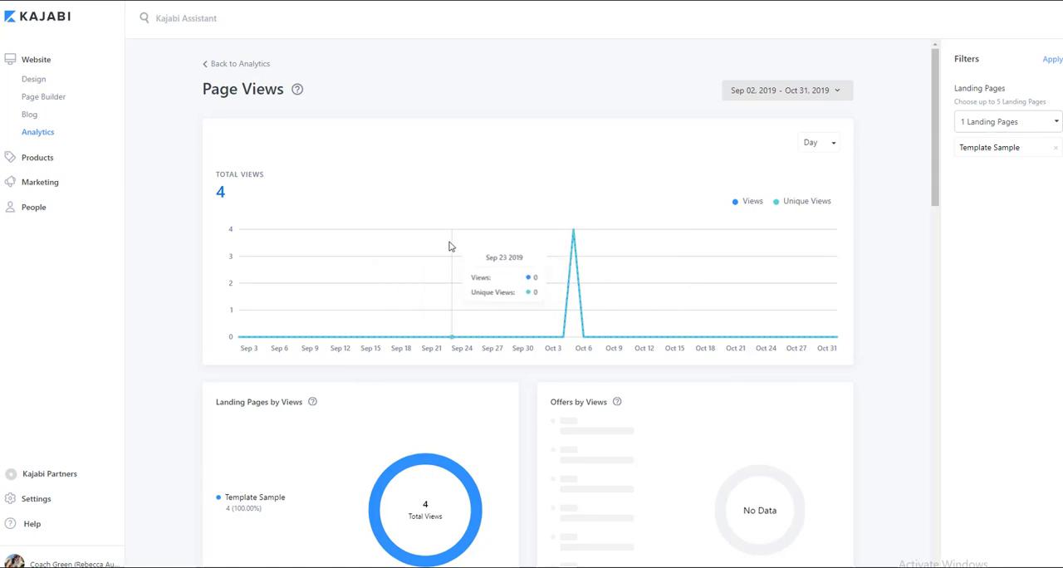
mouse_move(48, 99)
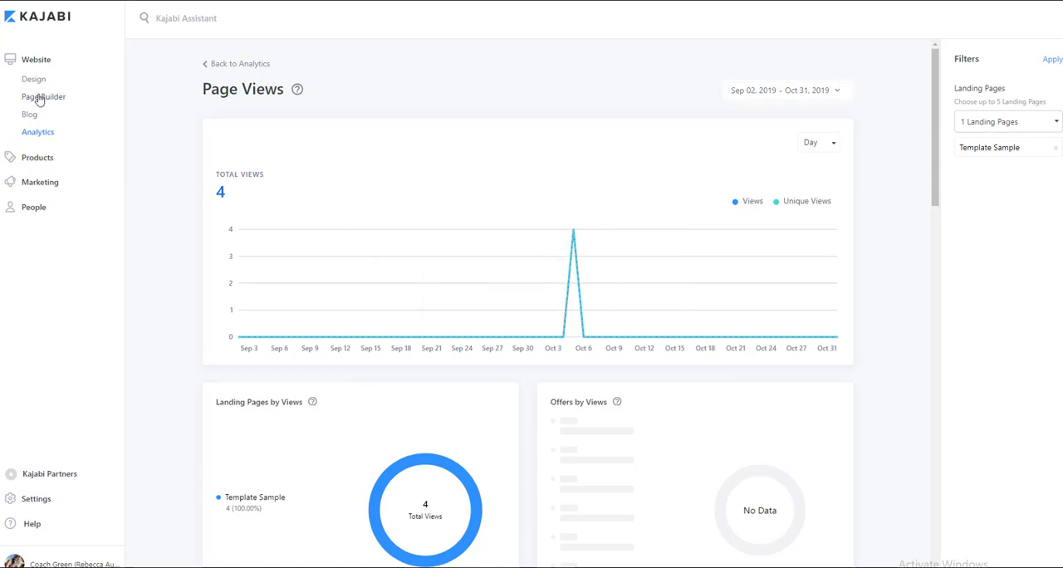
- Go to Marketing pipelines and open the Zoom Webinar test pipeline builder
left_click(43, 97)
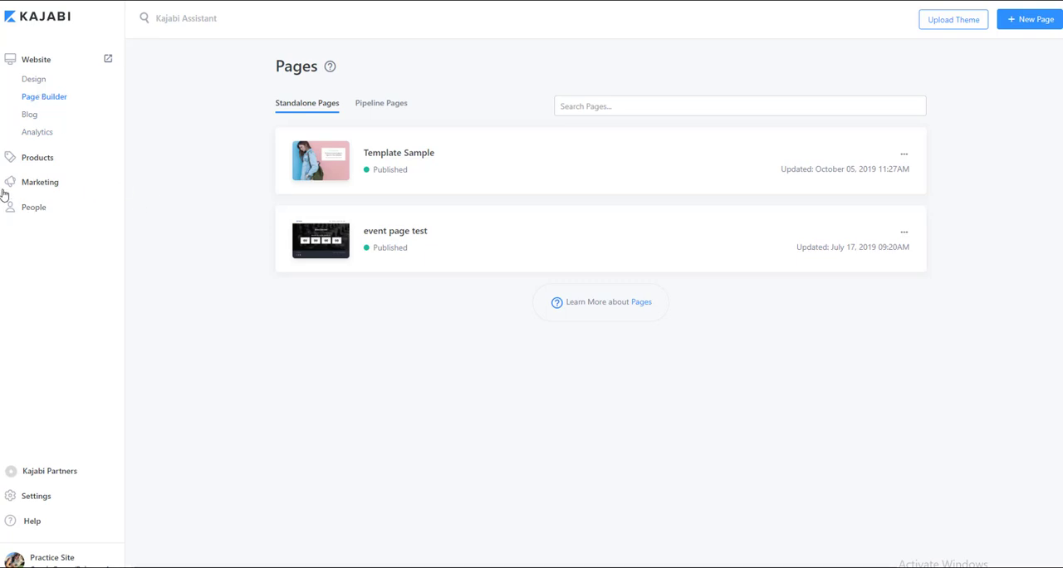
left_click(40, 182)
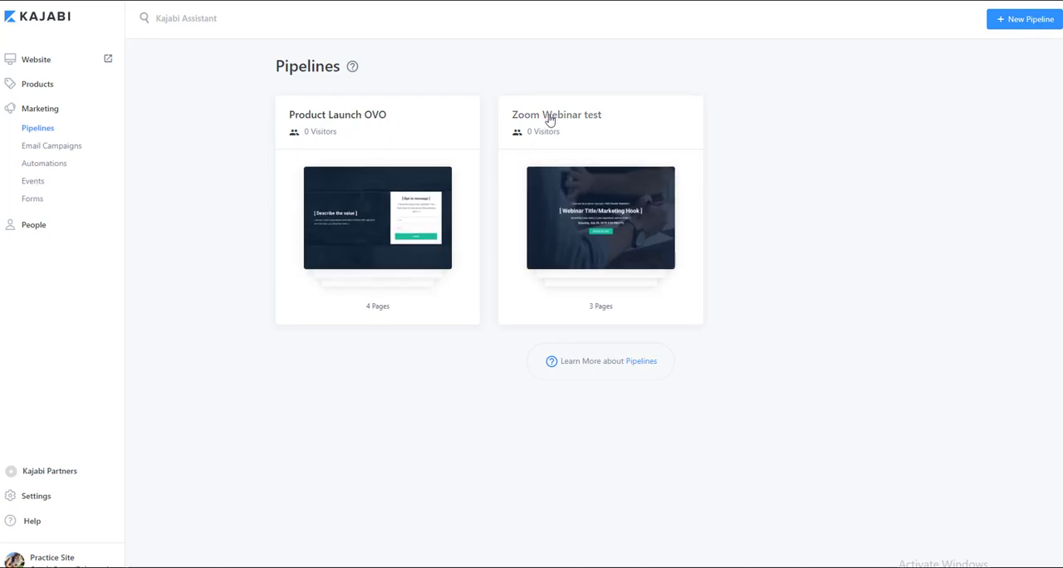
left_click(558, 114)
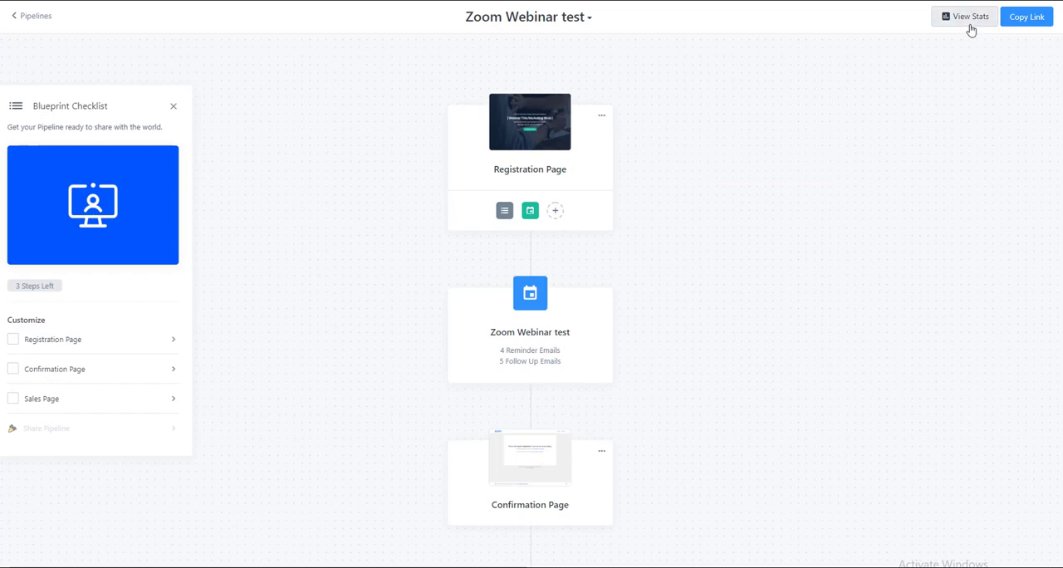
left_click(967, 17)
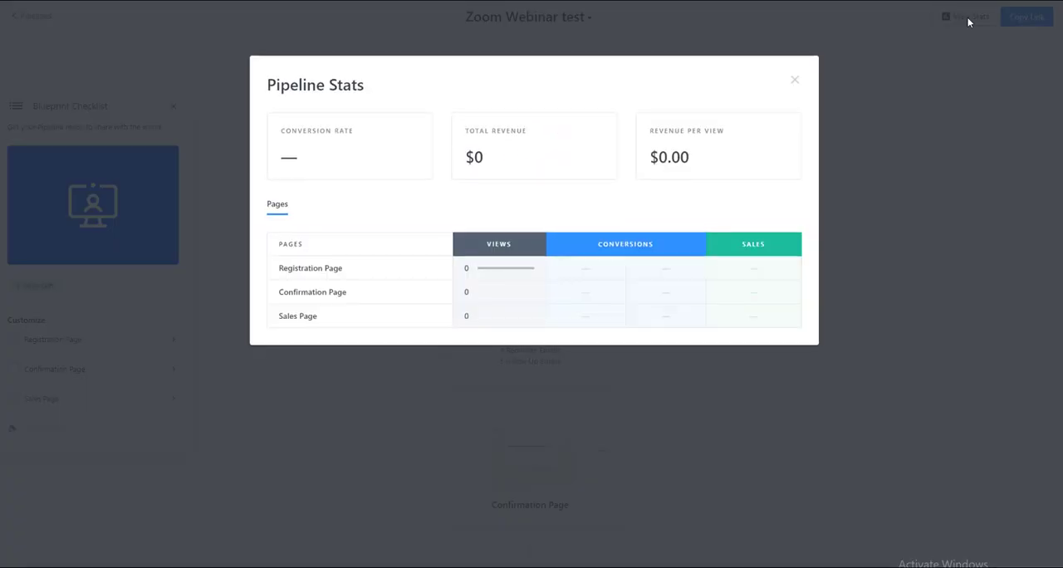
mouse_move(395, 309)
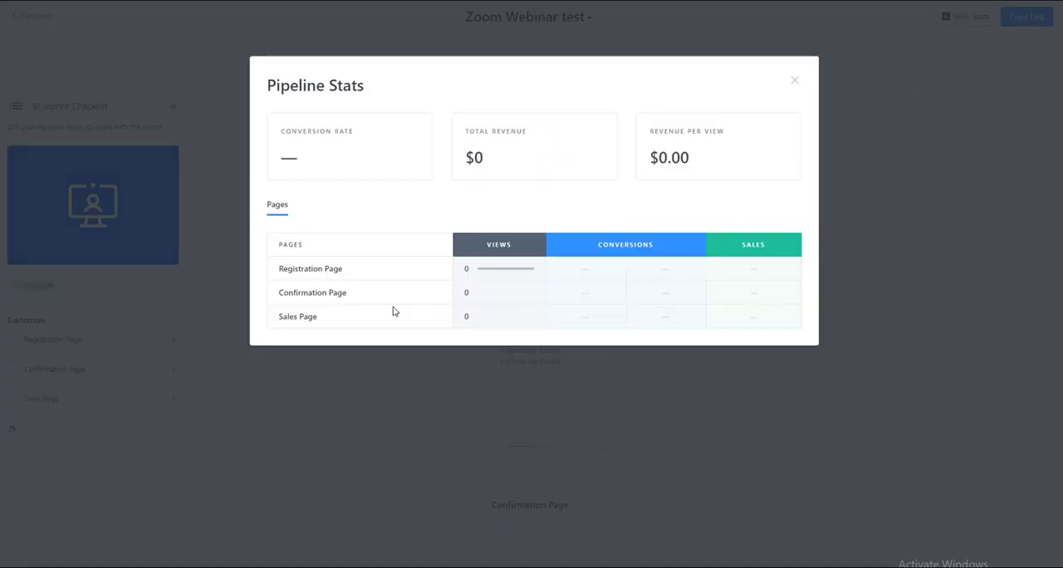
mouse_move(296, 273)
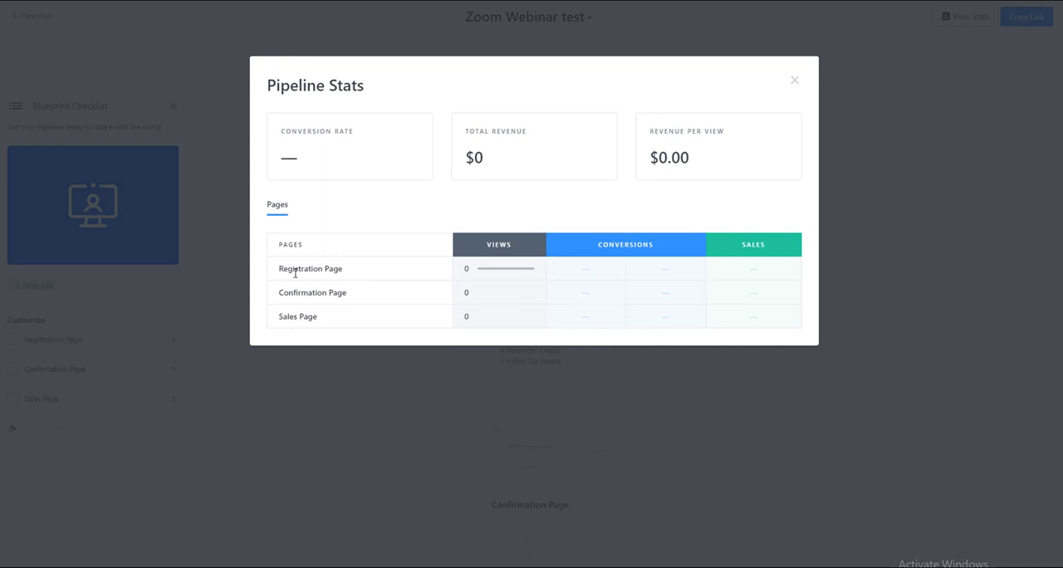
mouse_move(303, 328)
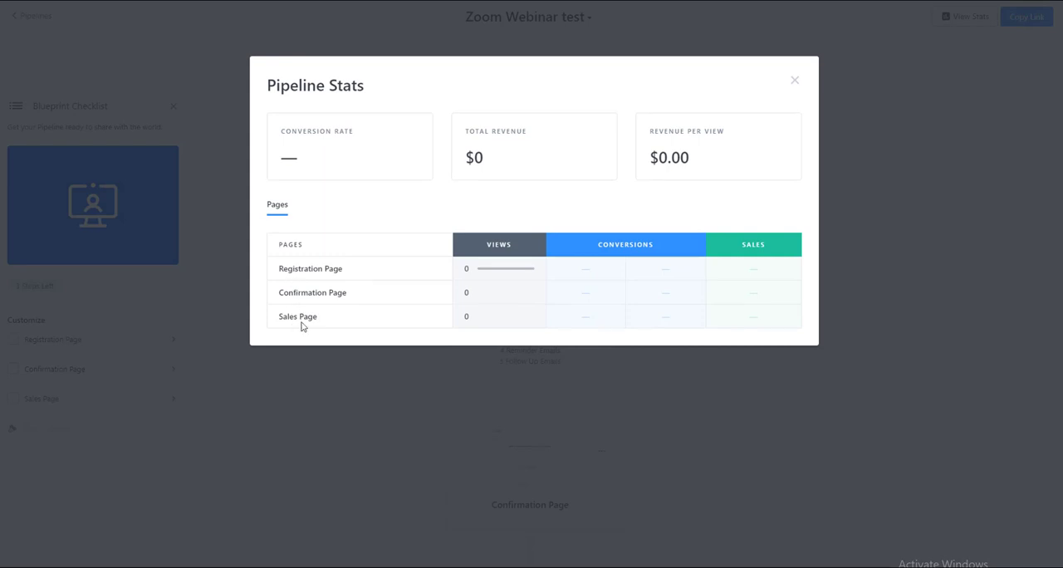
mouse_move(235, 257)
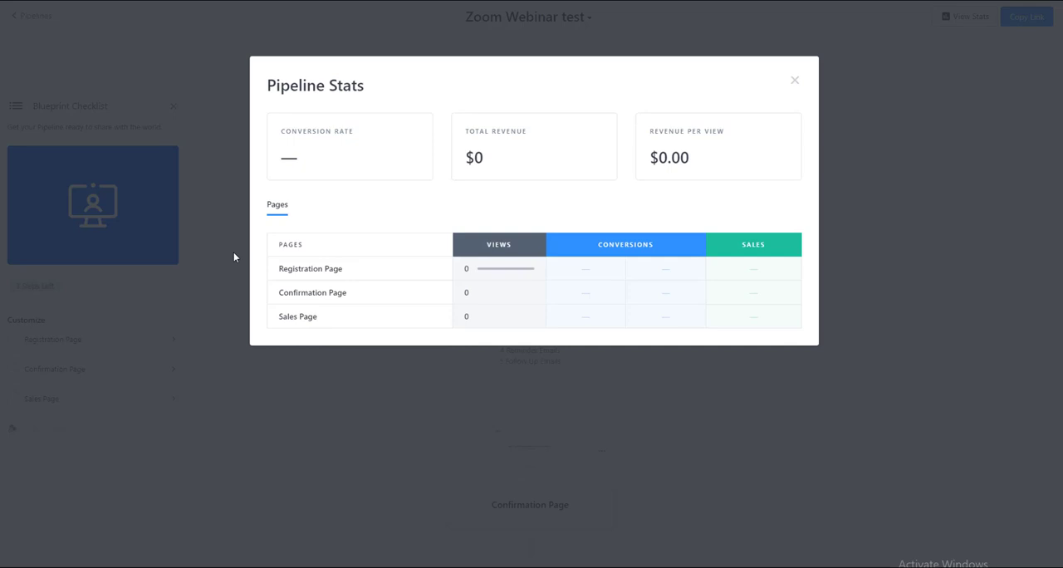
mouse_move(349, 322)
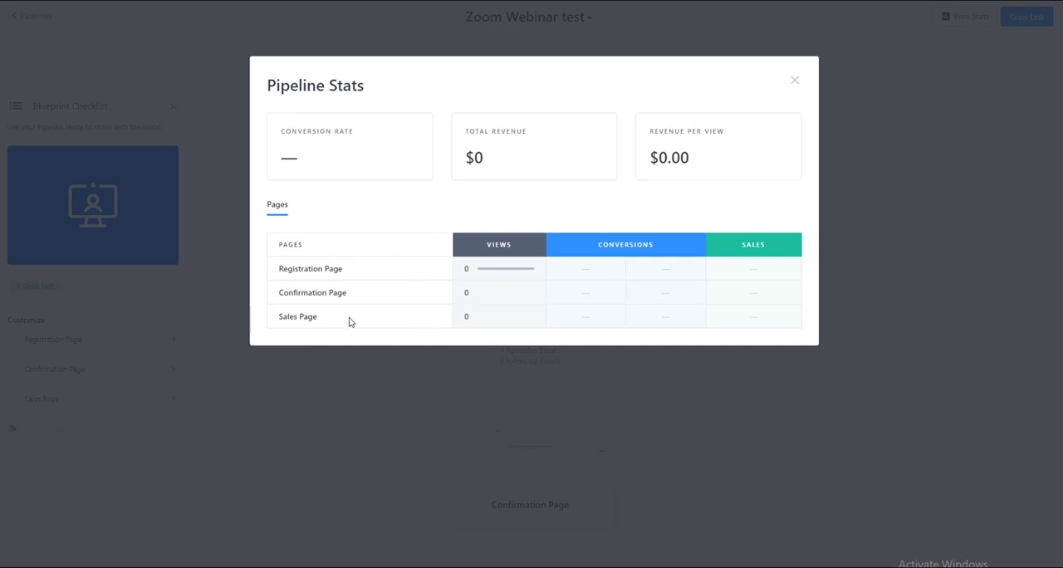
mouse_move(395, 278)
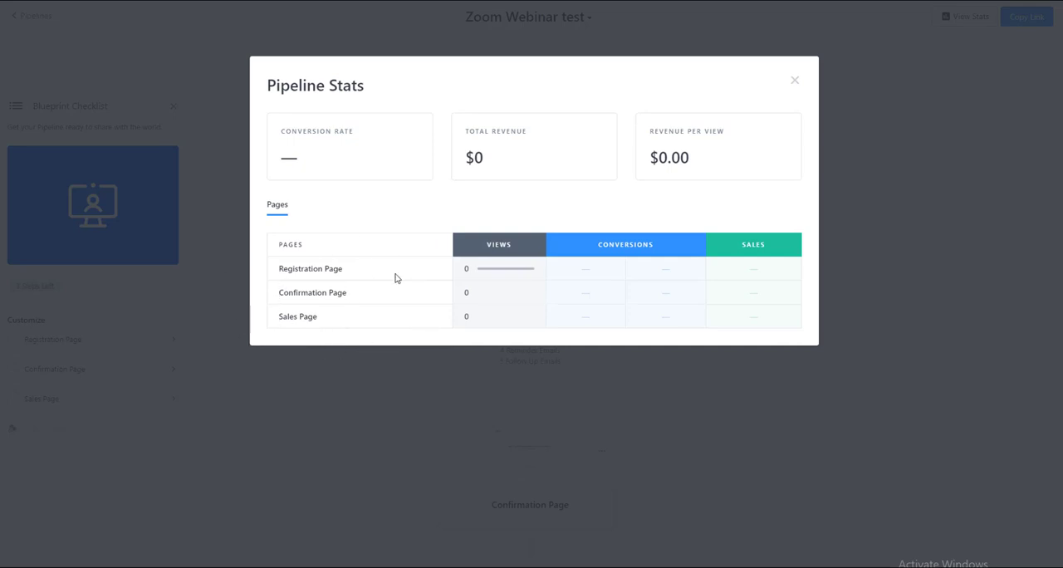
mouse_move(501, 279)
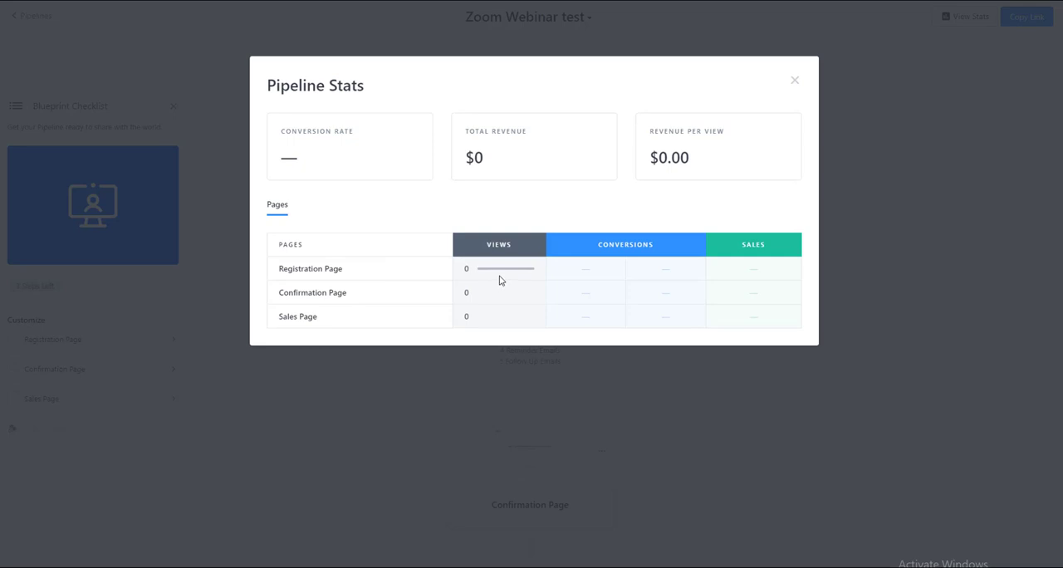
mouse_move(326, 310)
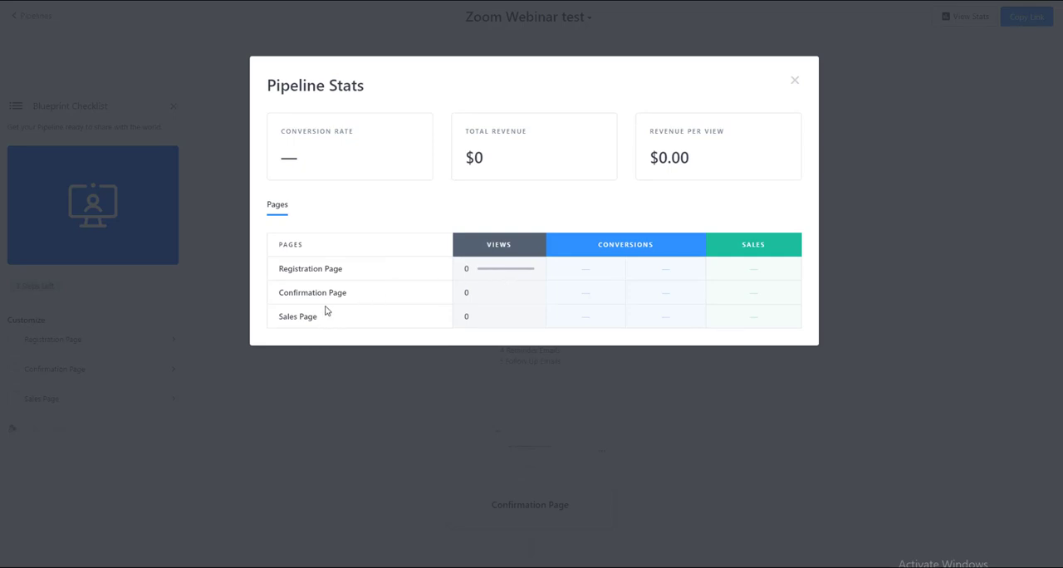
mouse_move(317, 305)
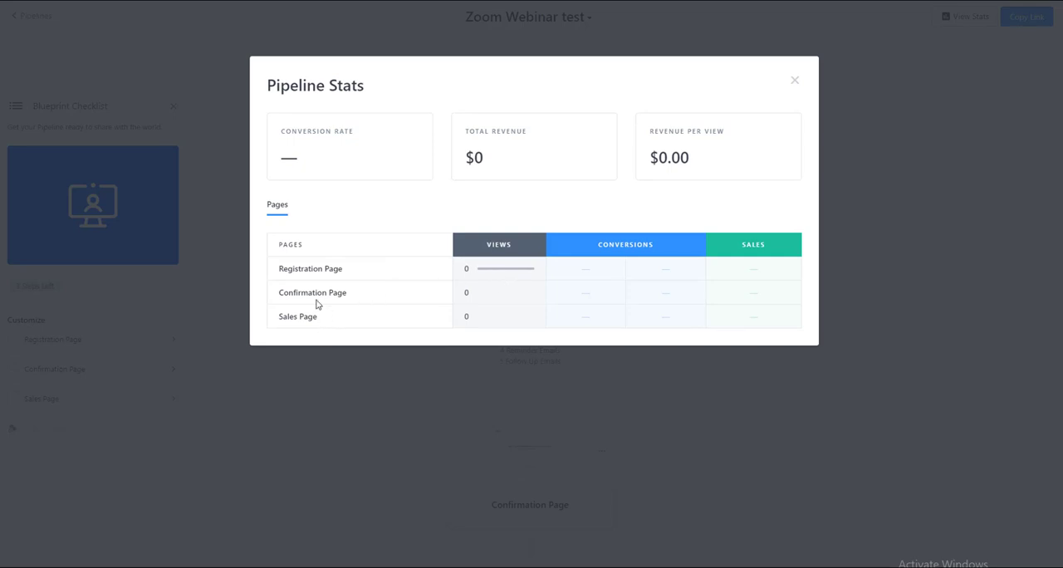
mouse_move(512, 312)
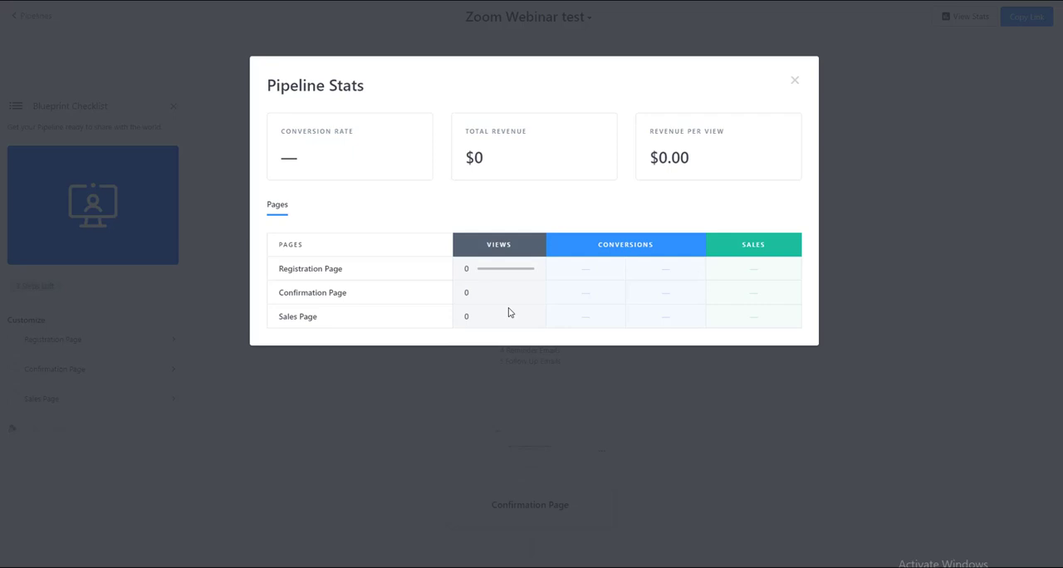
mouse_move(324, 315)
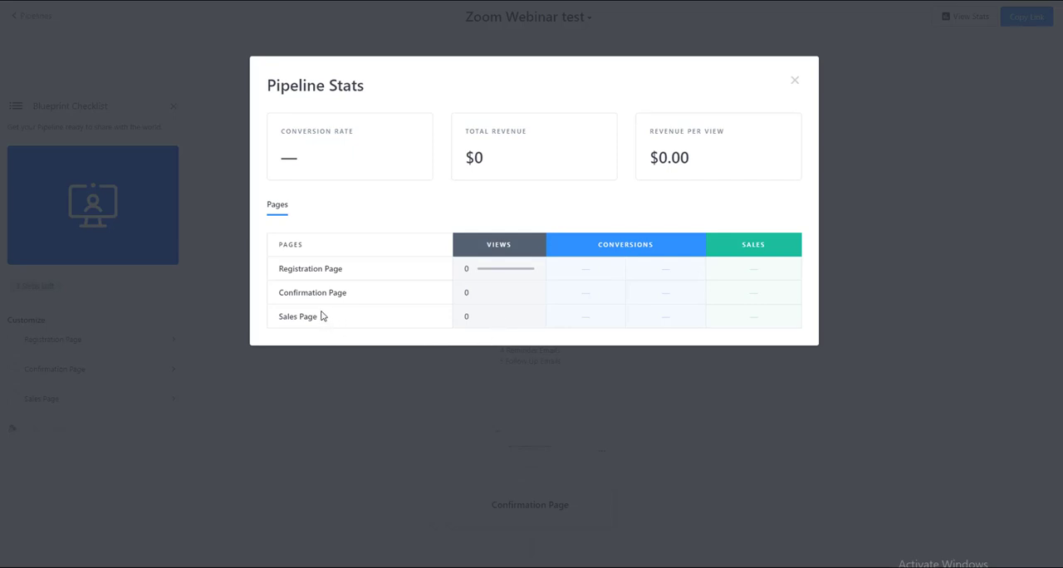
mouse_move(272, 338)
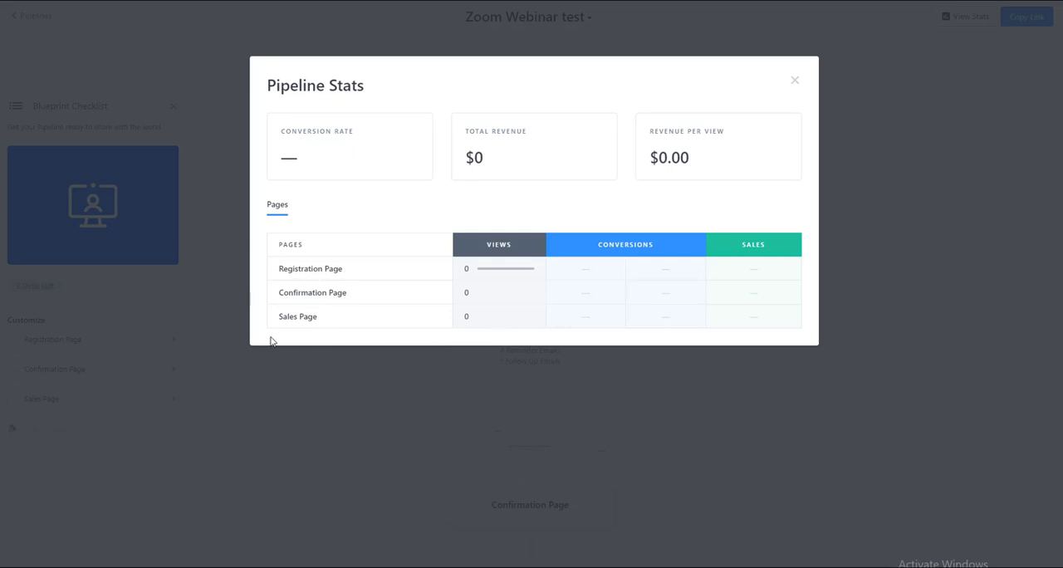
mouse_move(350, 305)
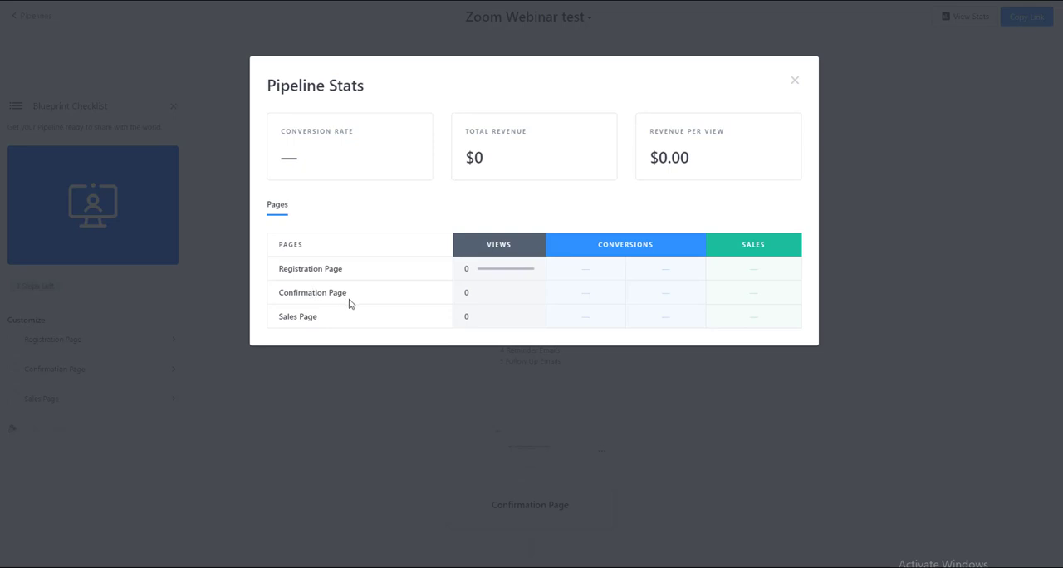
mouse_move(781, 173)
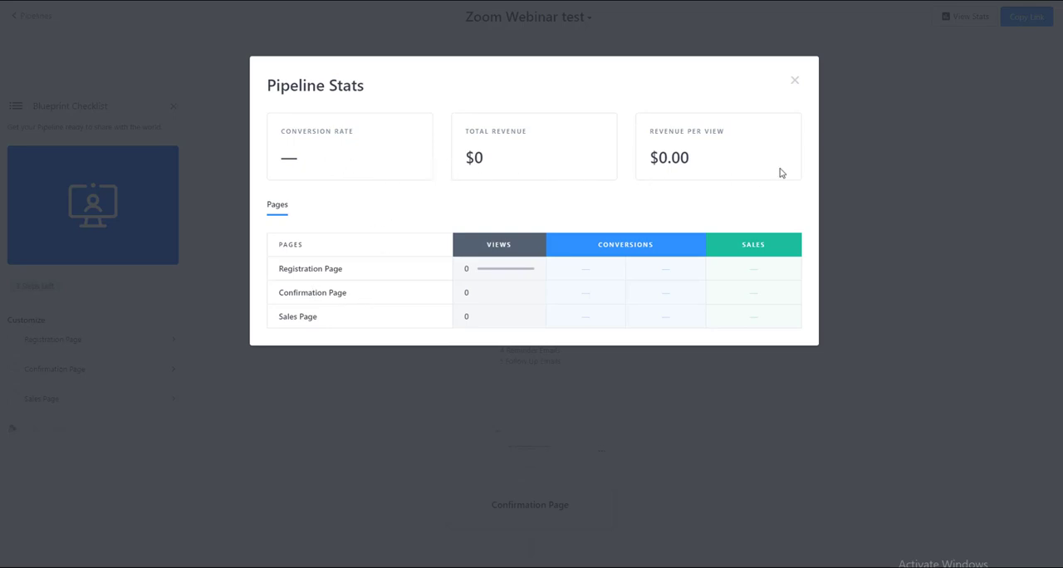
mouse_move(343, 174)
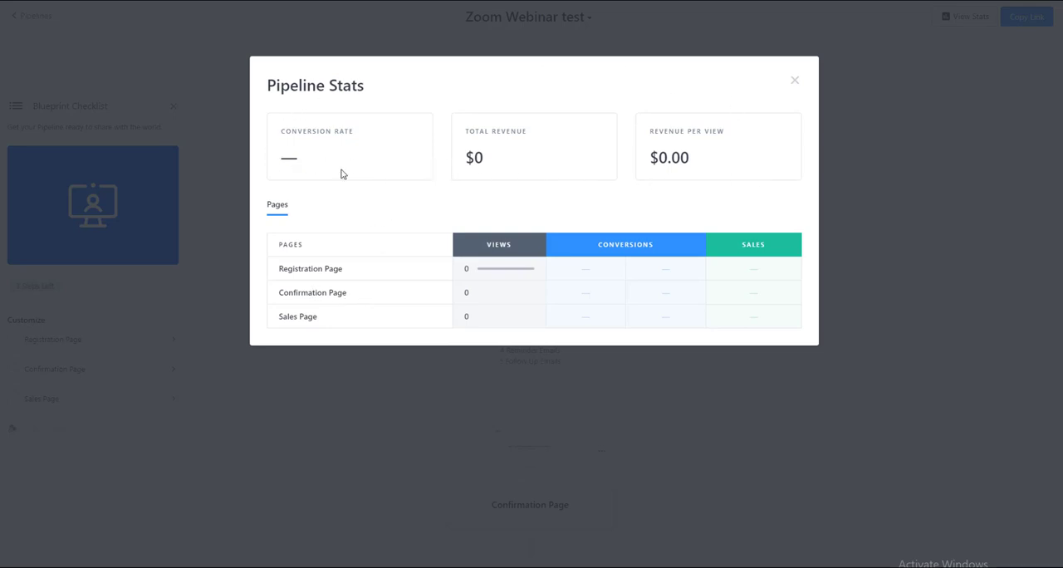
mouse_move(691, 181)
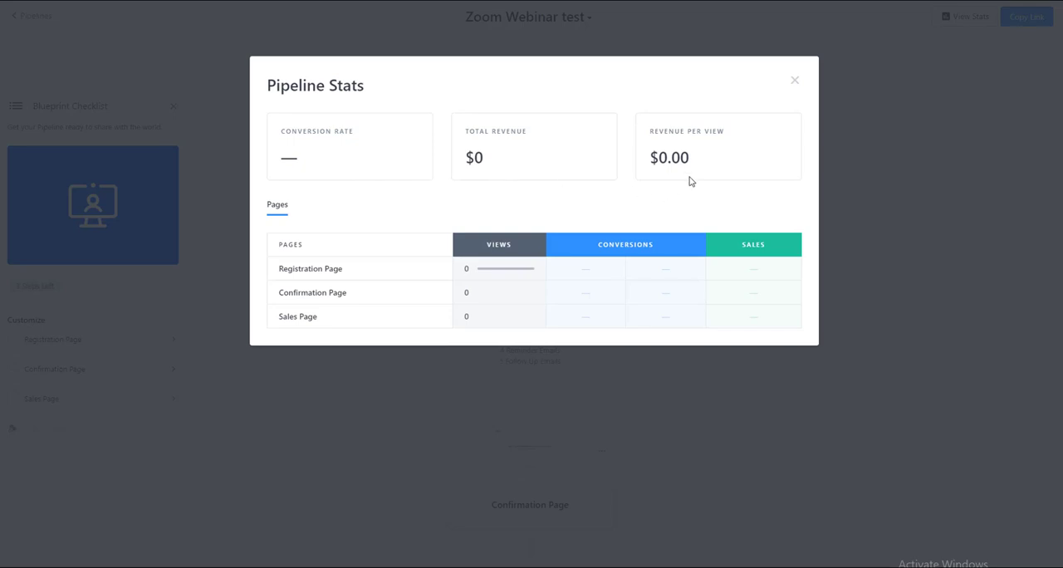
mouse_move(690, 178)
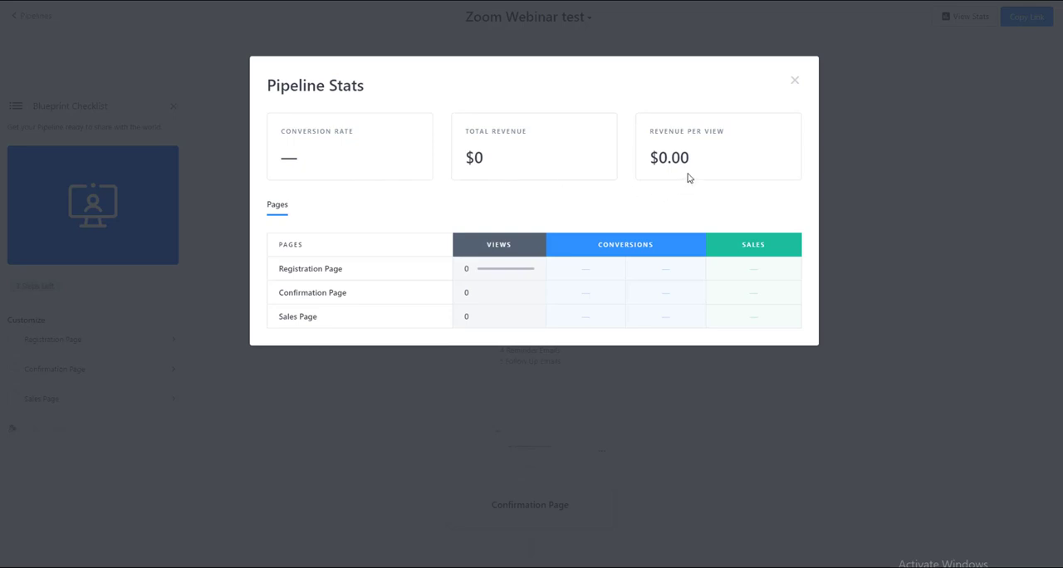
mouse_move(673, 174)
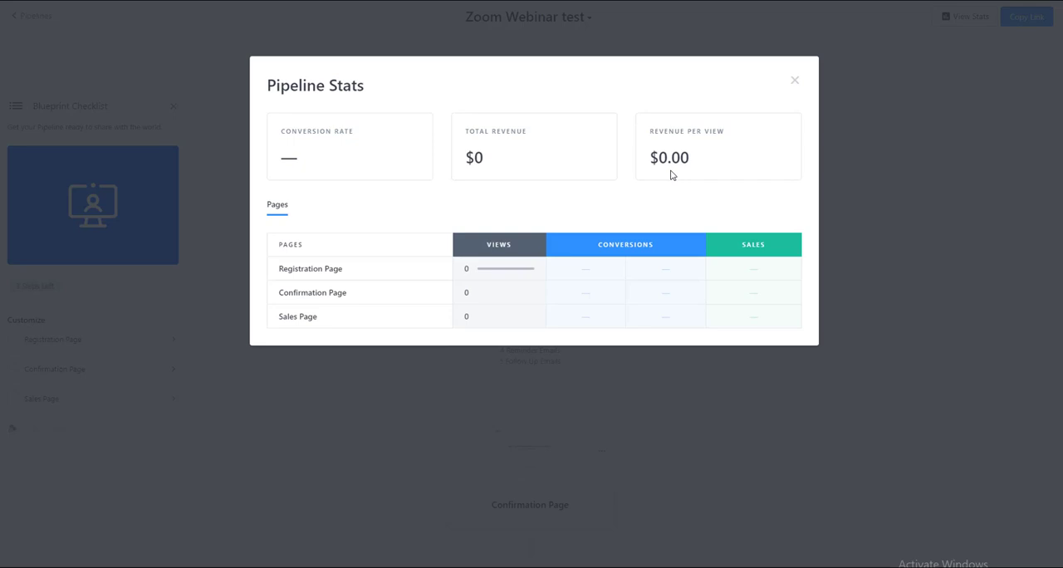
mouse_move(683, 191)
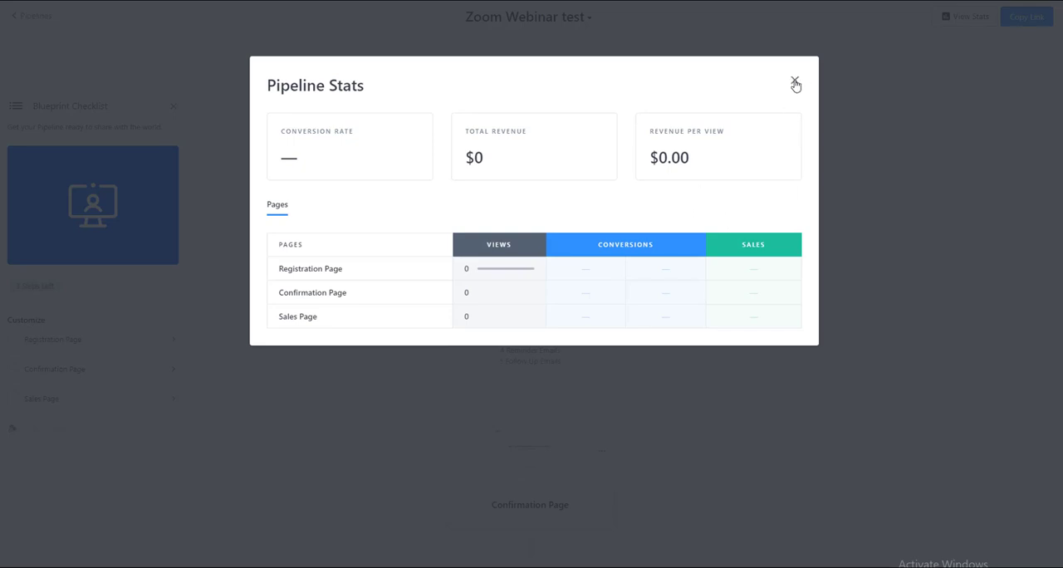
left_click(795, 83)
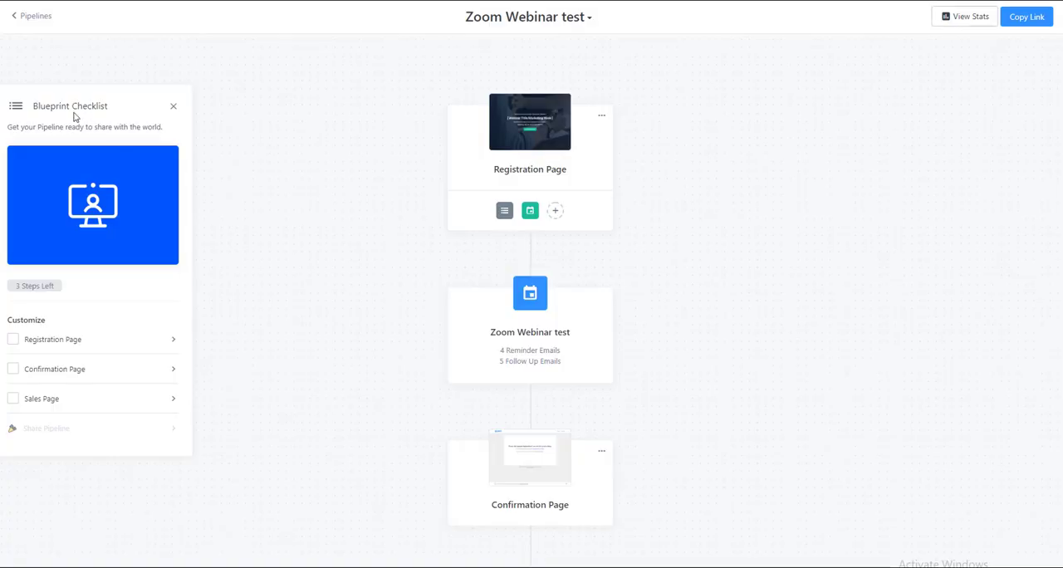
mouse_move(678, 315)
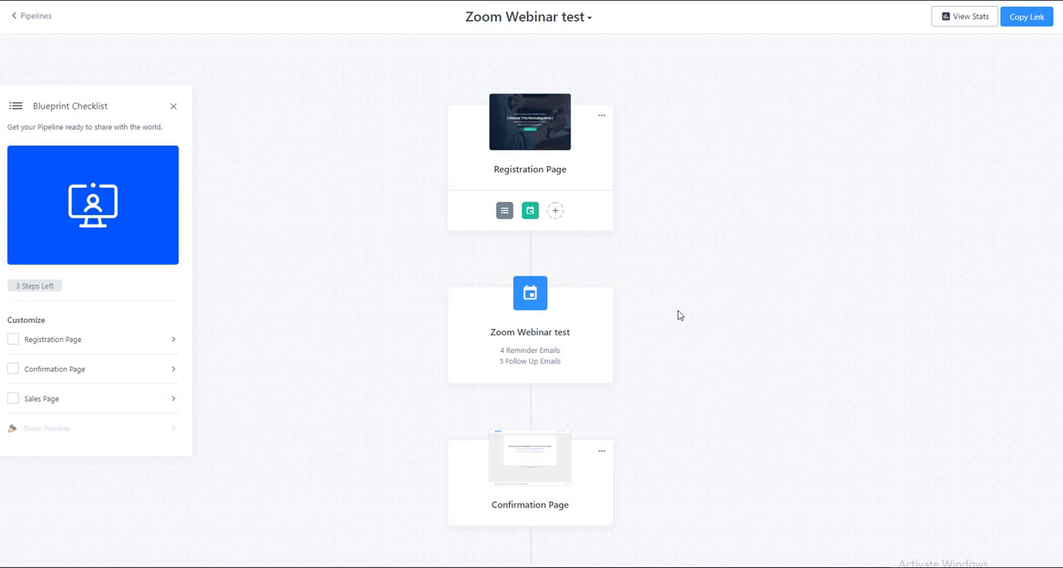
mouse_move(680, 315)
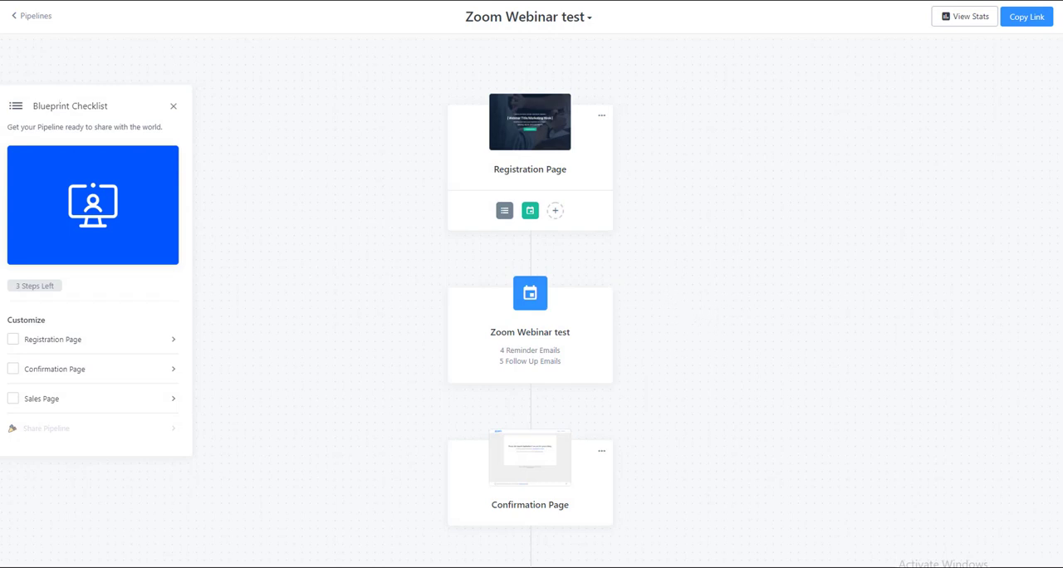